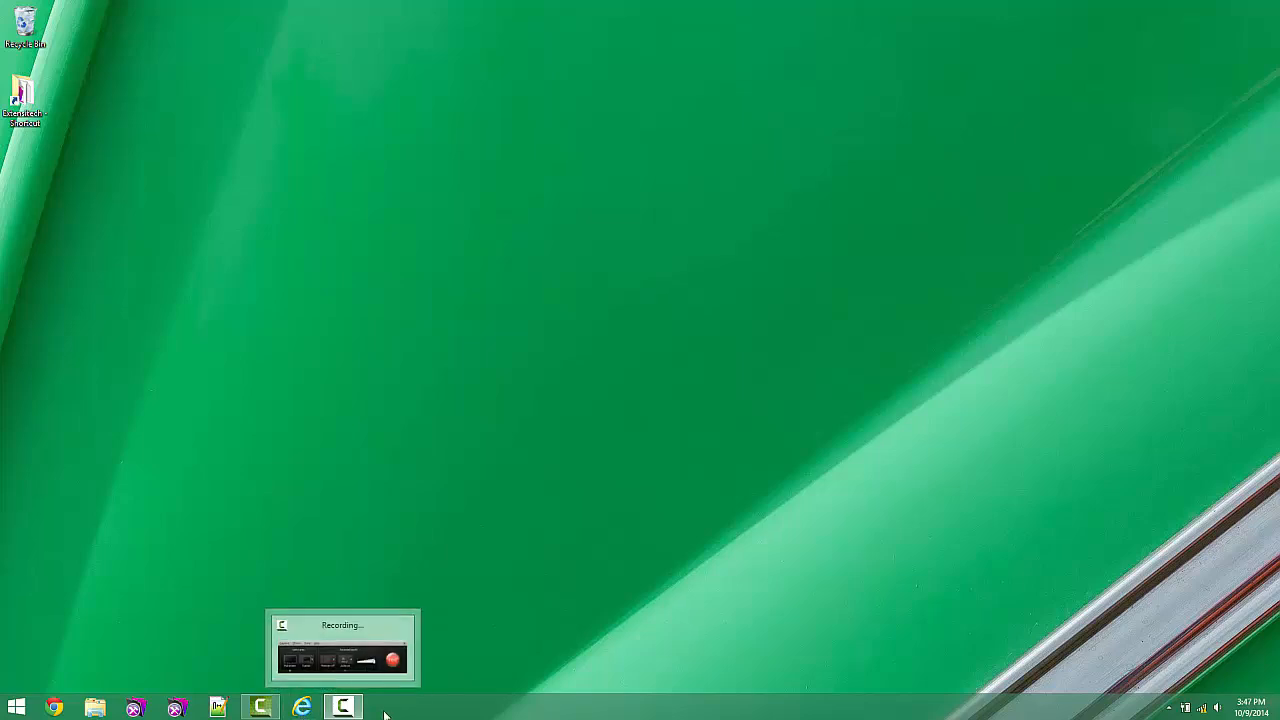
# Launch Internet Explorer and go to 360works.com
pyautogui.click(301, 707)
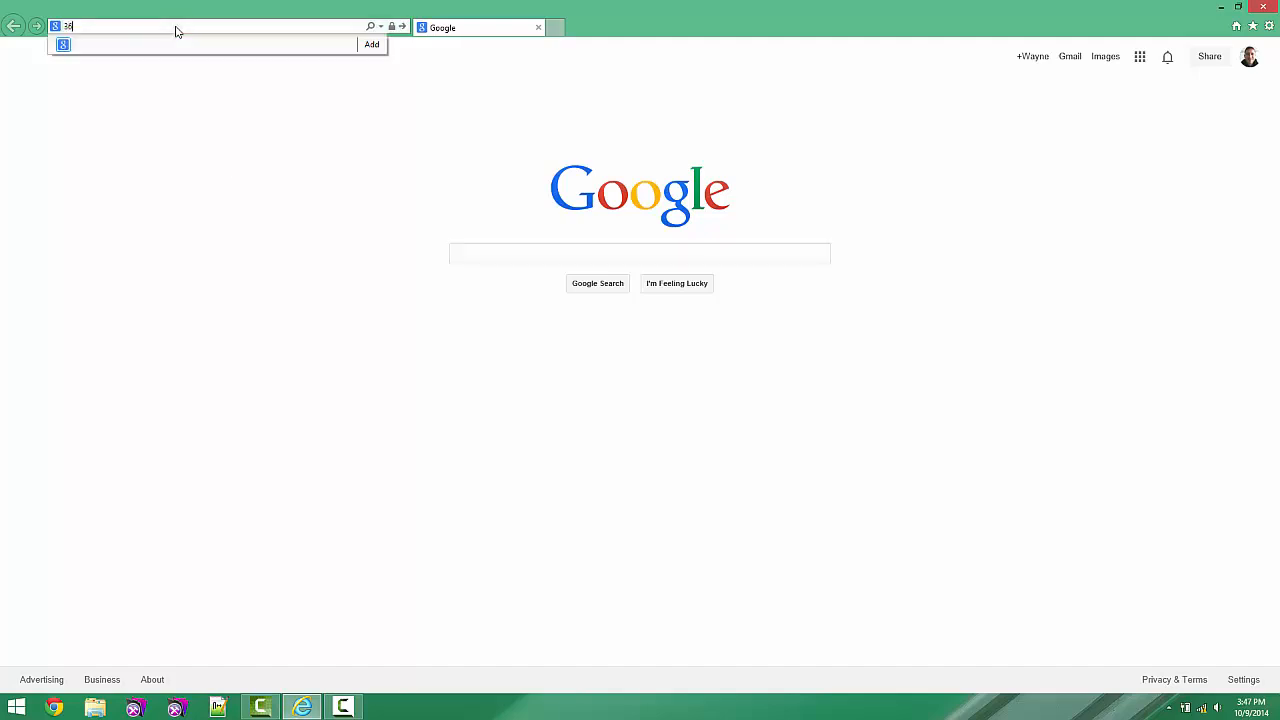
pyautogui.write('360works.com/')
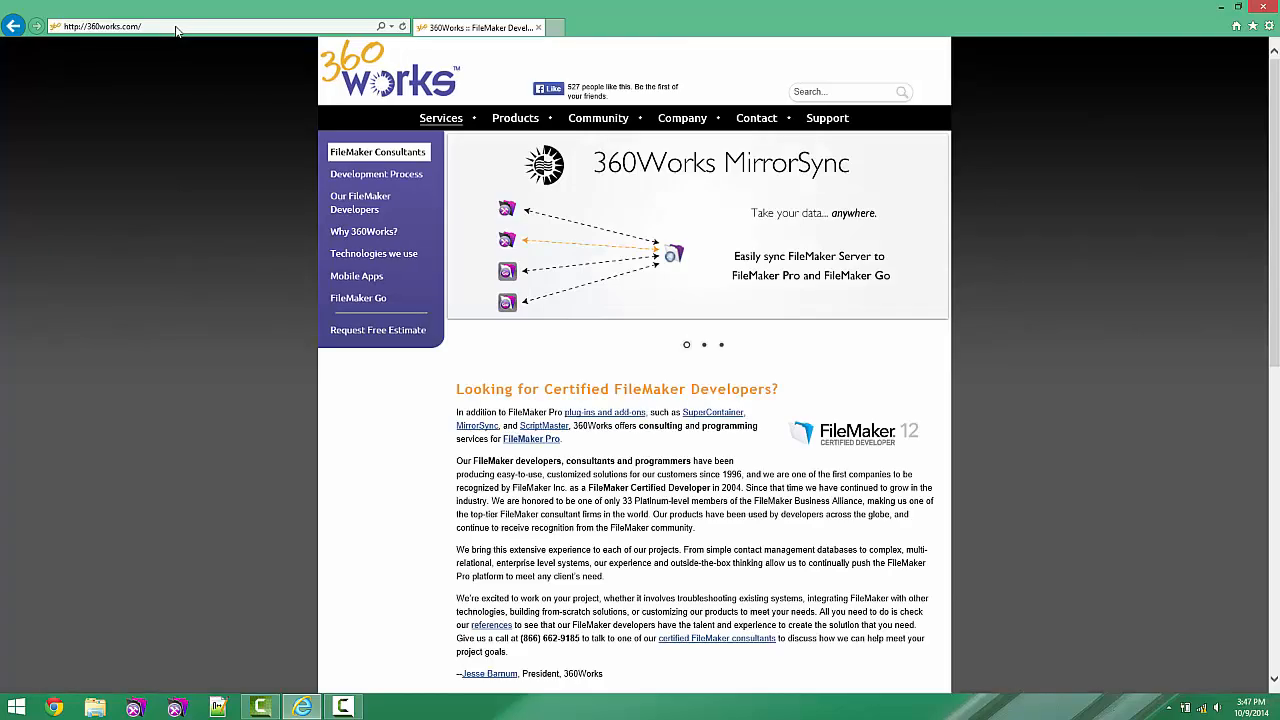
pyautogui.moveTo(515, 118)
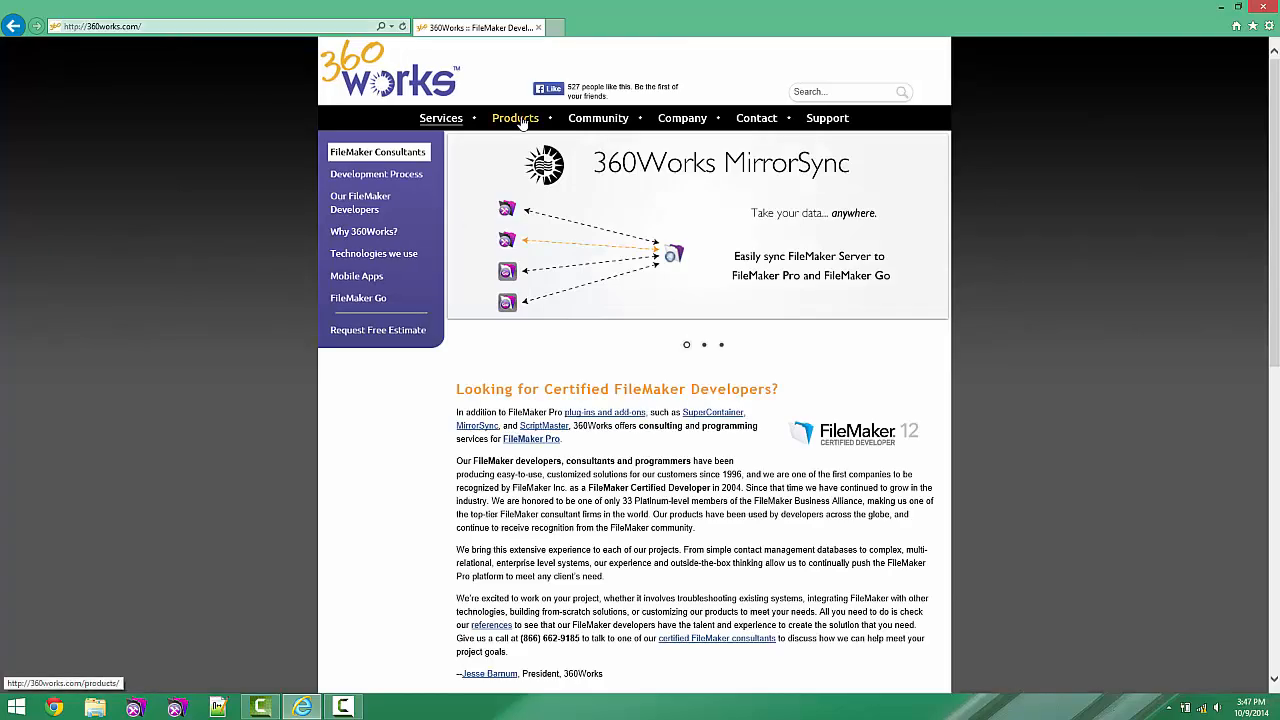
# Reach the ScriptMaster 4 page through the site's Products list
pyautogui.click(515, 118)
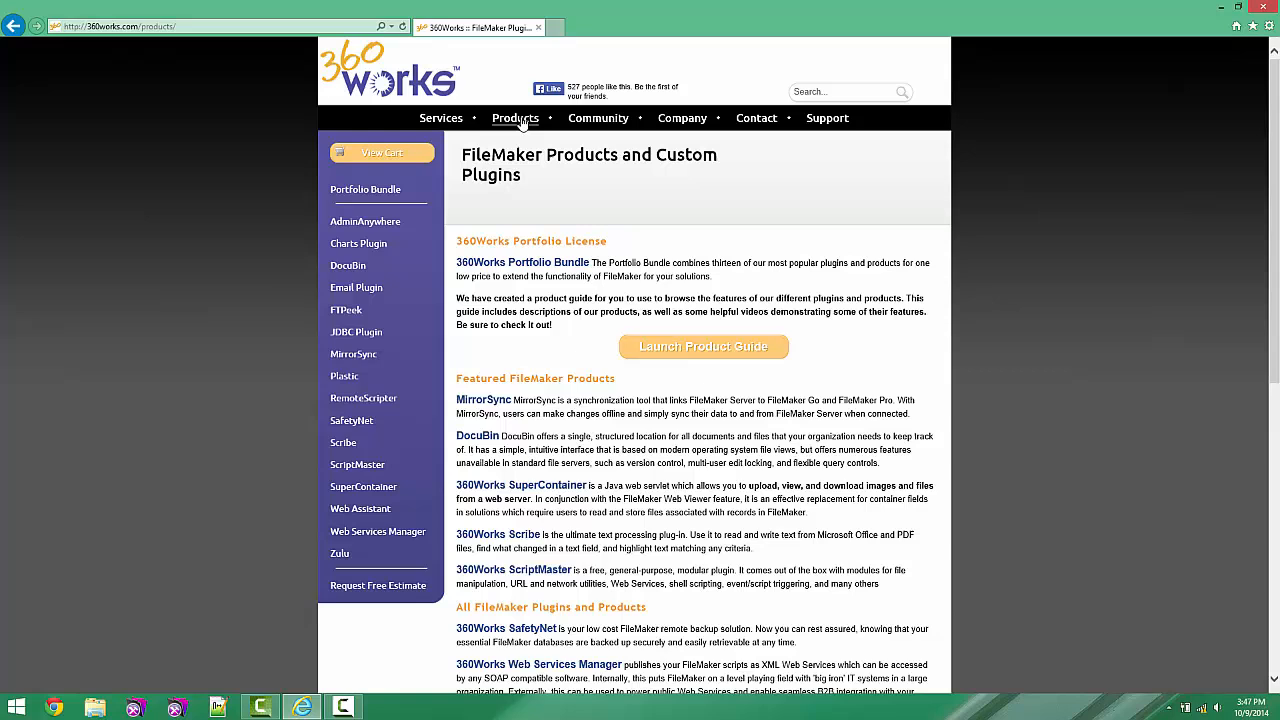
pyautogui.moveTo(340, 553)
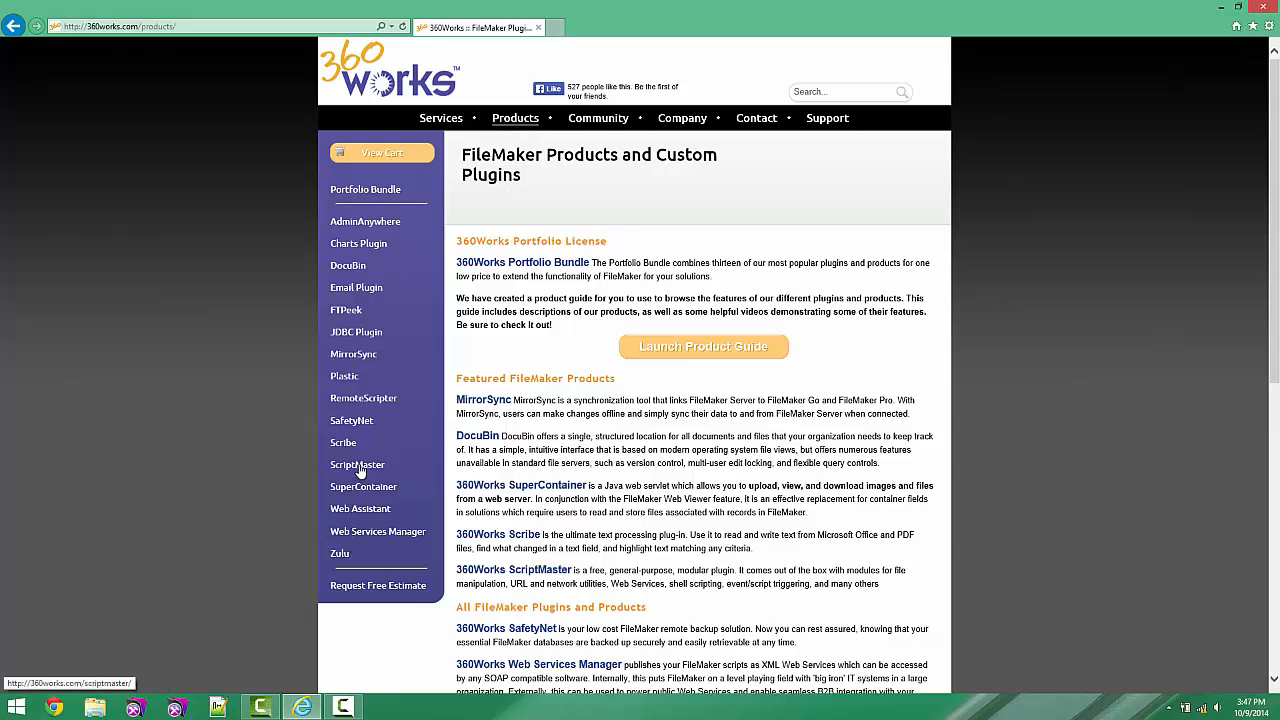
pyautogui.click(357, 464)
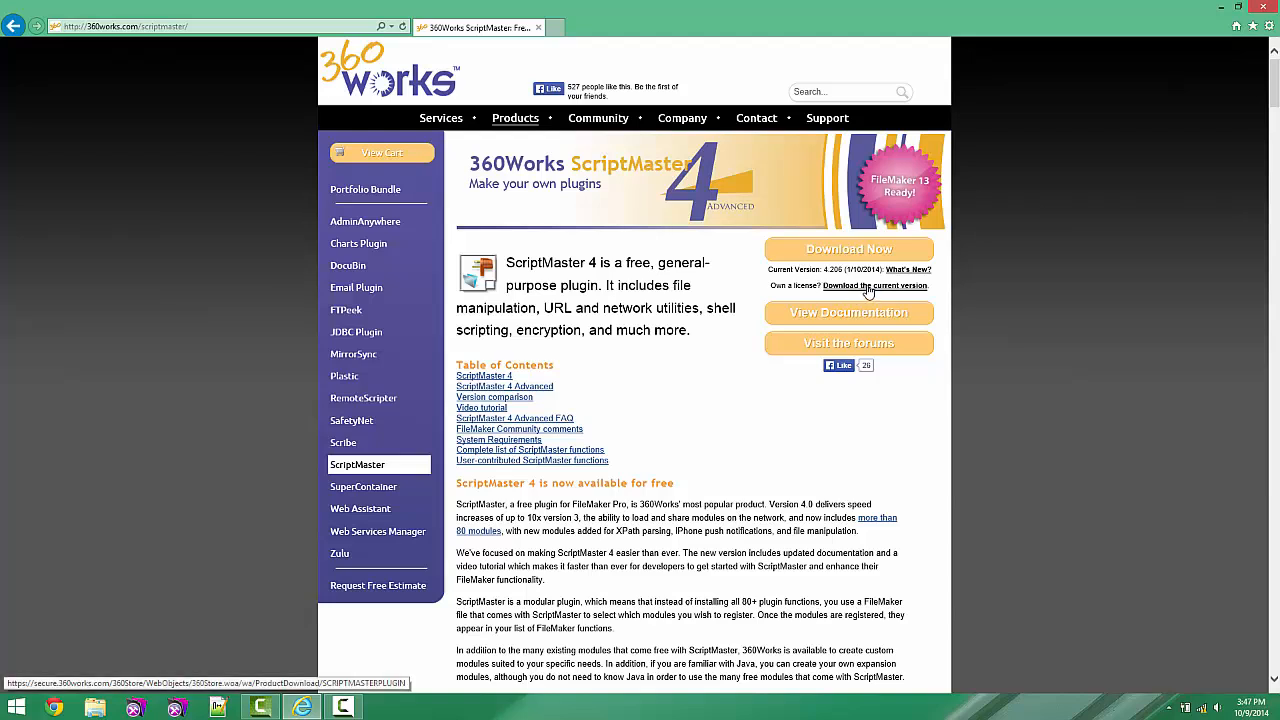
# Download and save the ScriptMaster 4.206 zip, then view it in Downloads
pyautogui.click(875, 285)
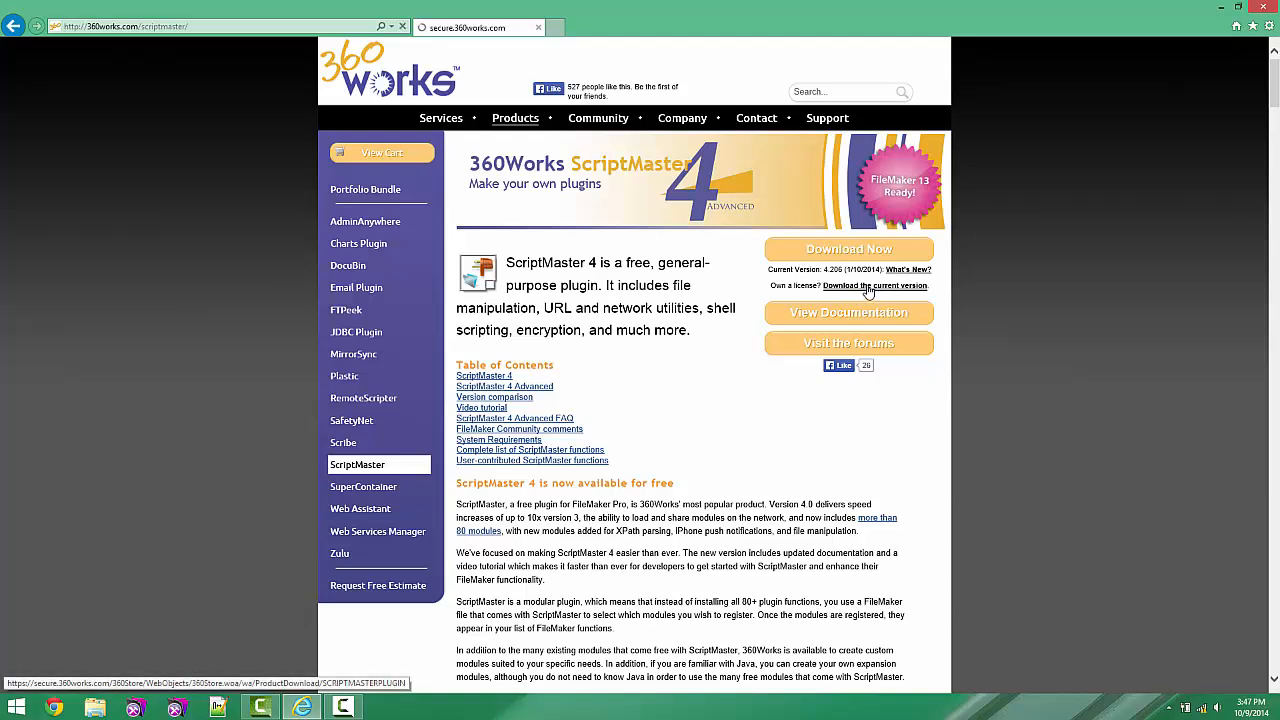
pyautogui.click(848, 249)
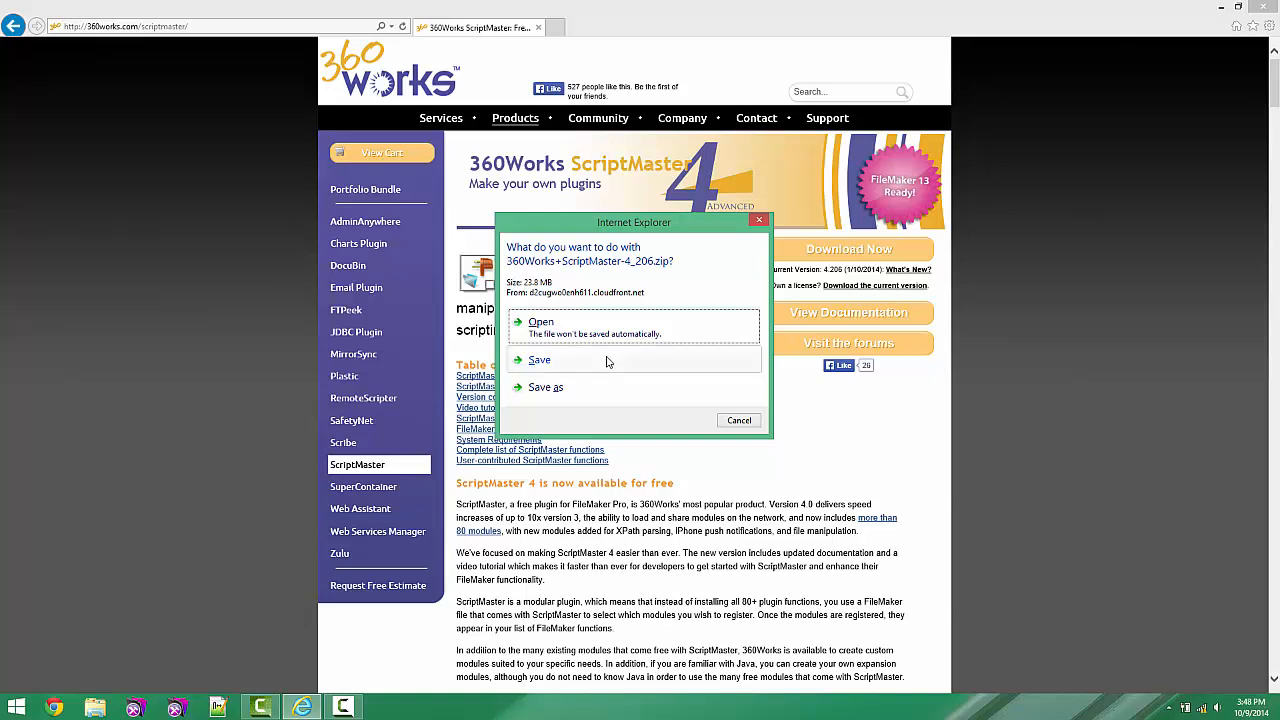
pyautogui.click(539, 360)
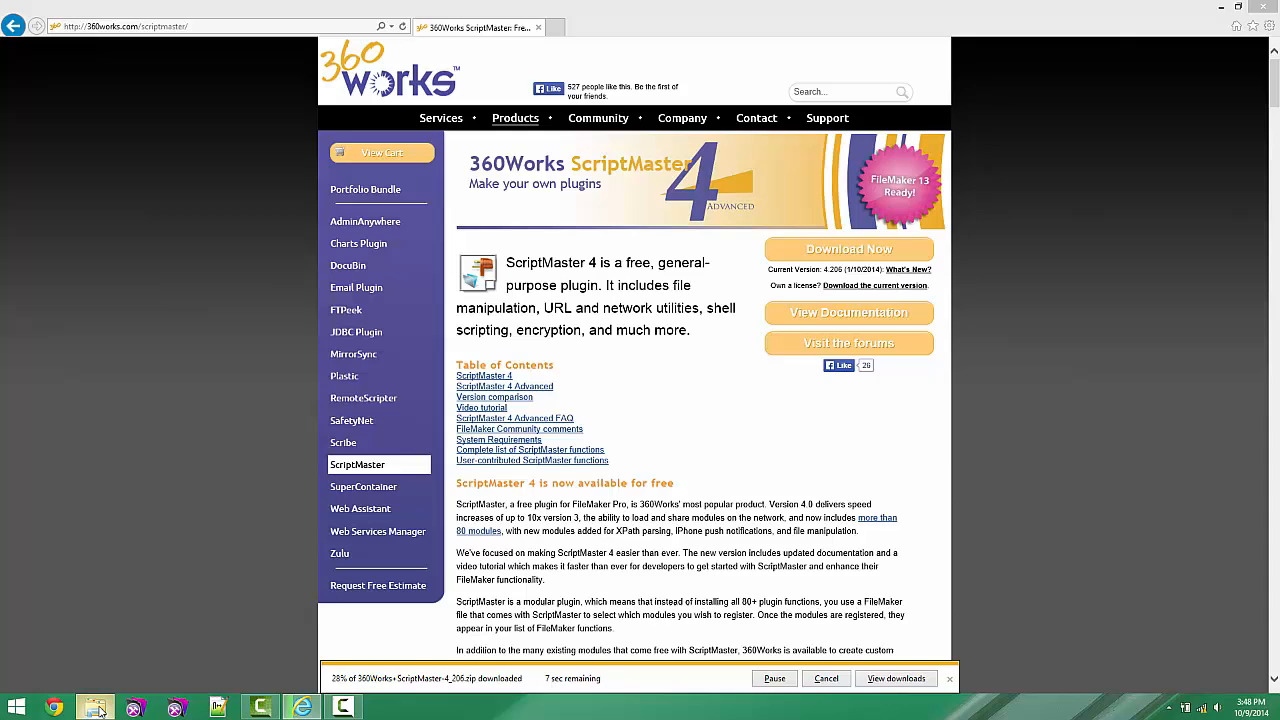
pyautogui.click(95, 708)
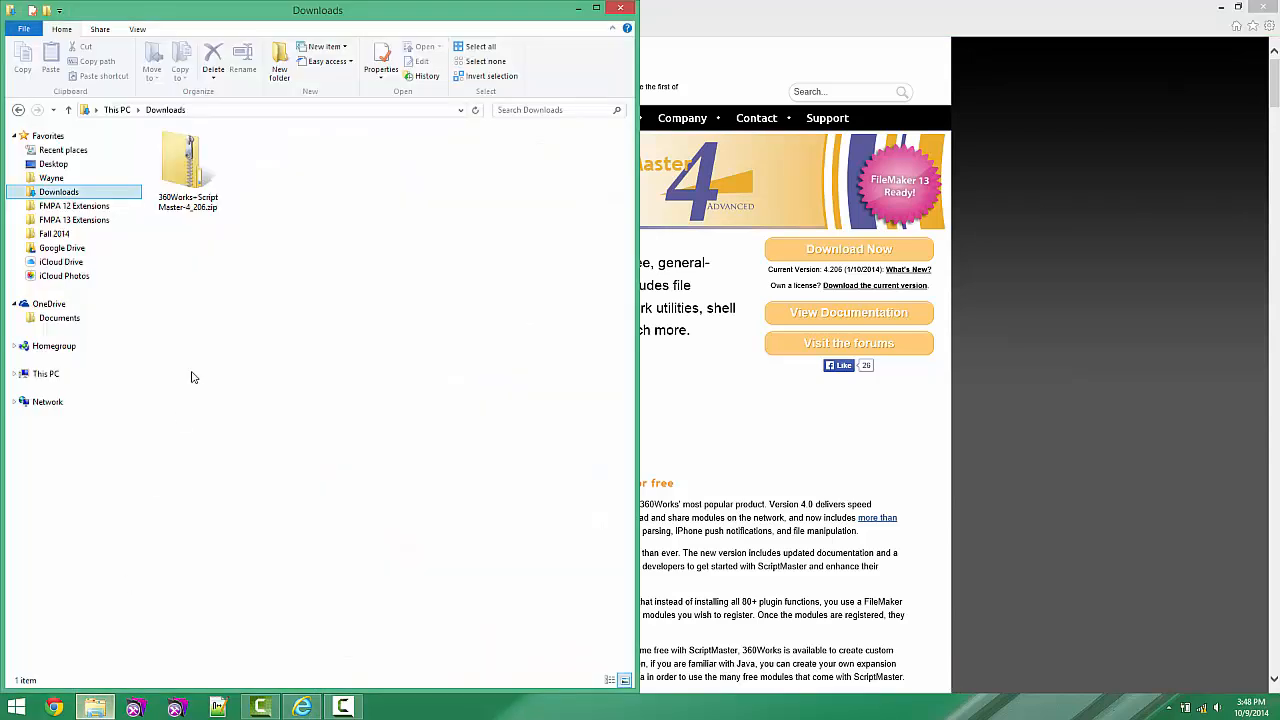
# Extract the ScriptMaster zip to its suggested folder and delete the original zip
pyautogui.rightClick(188, 160)
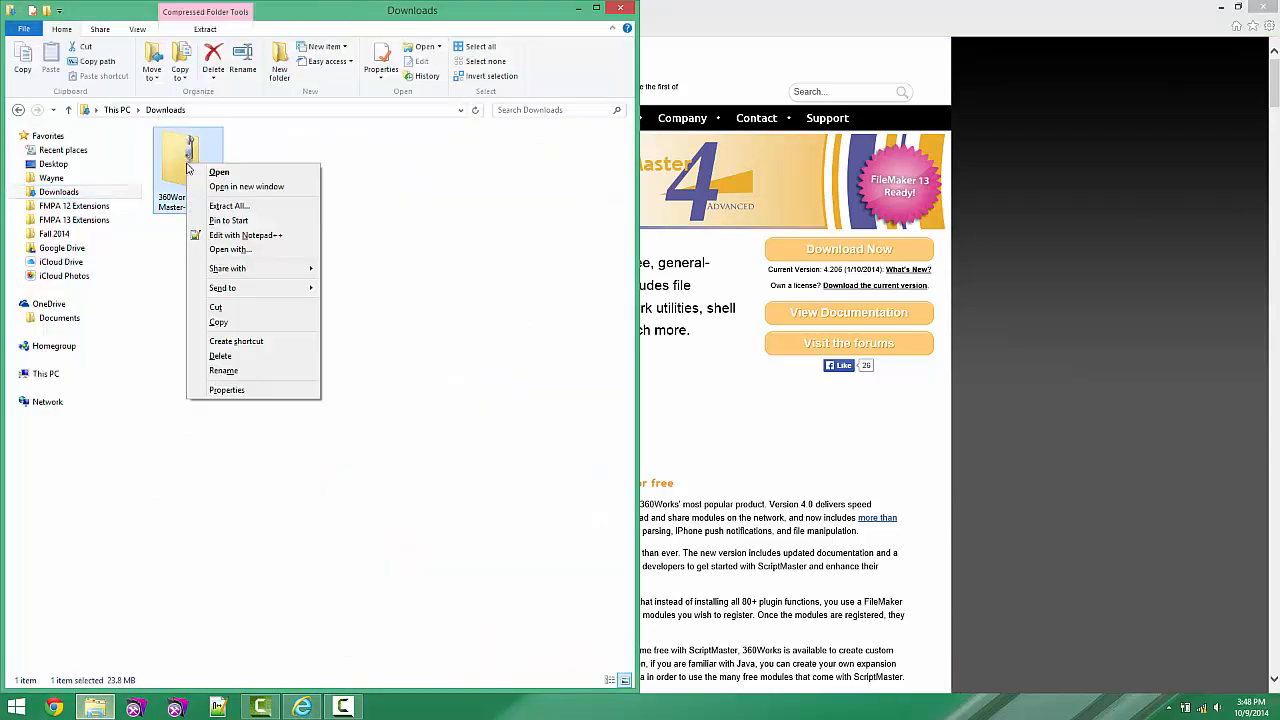
pyautogui.click(228, 205)
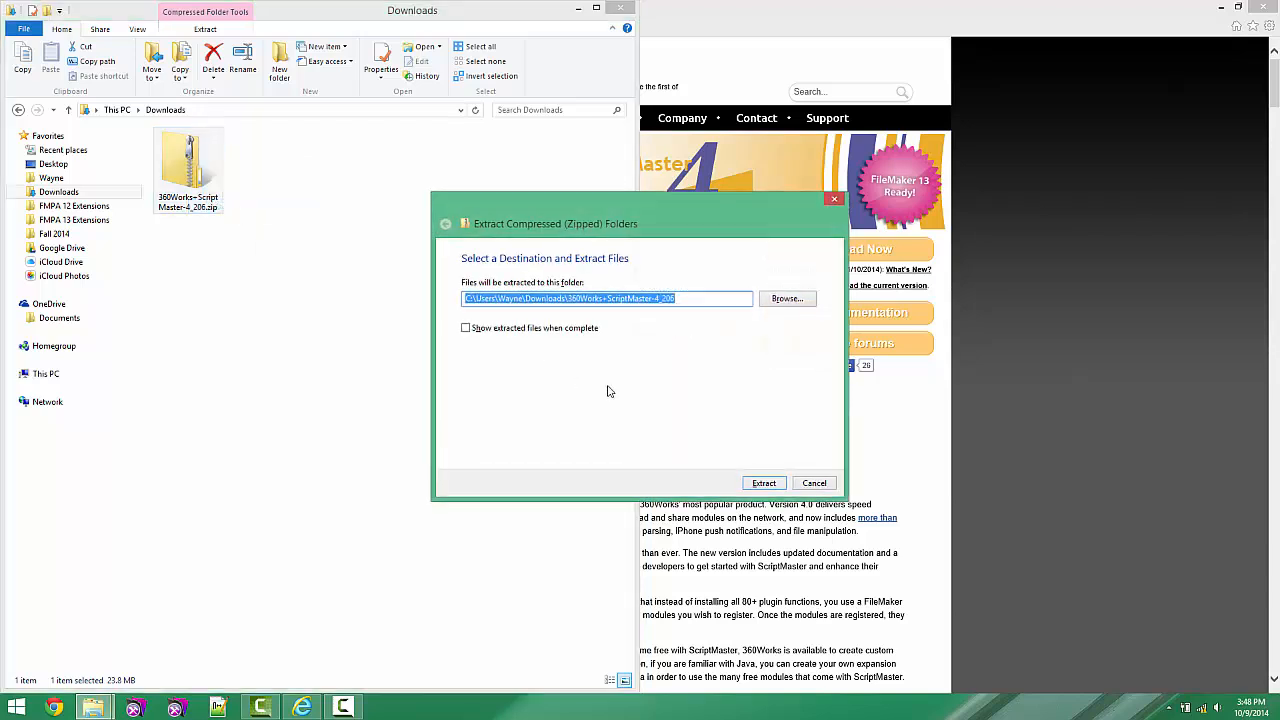
pyautogui.click(763, 483)
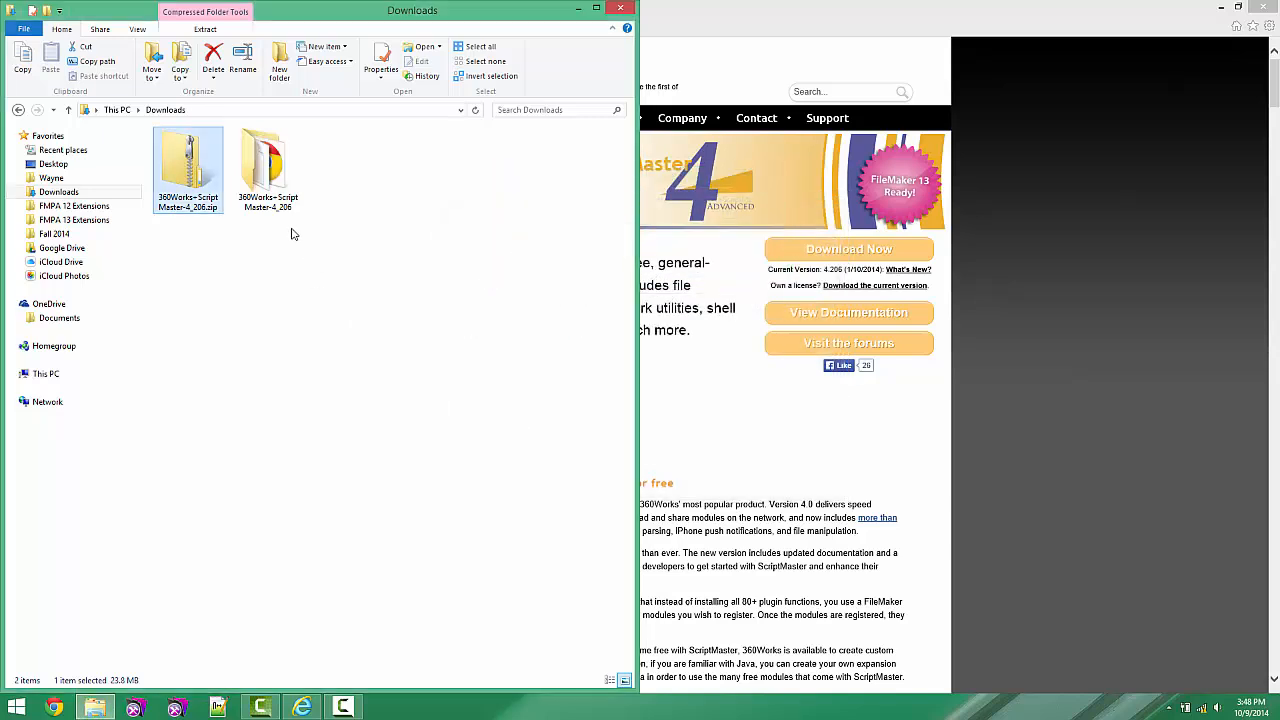
pyautogui.rightClick(188, 165)
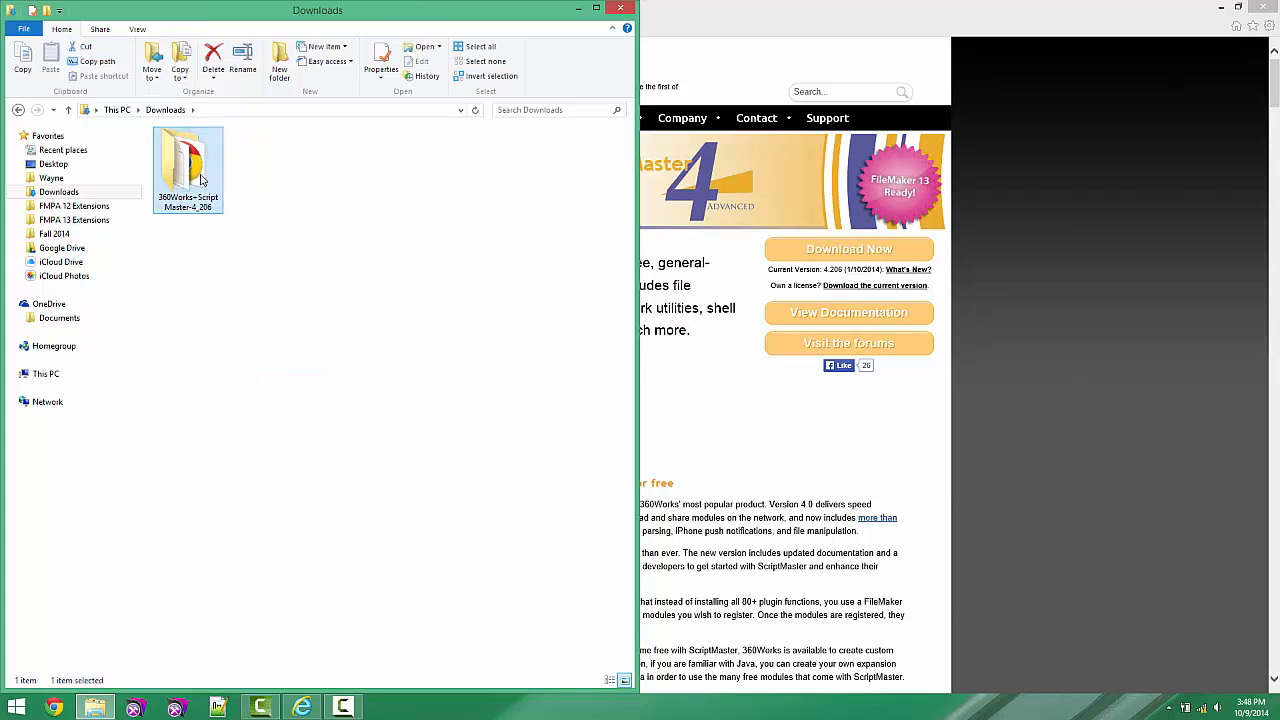
# Open the extracted folder's WIN subfolder and select 360Works_ScriptMaster.fmx
pyautogui.doubleClick(187, 165)
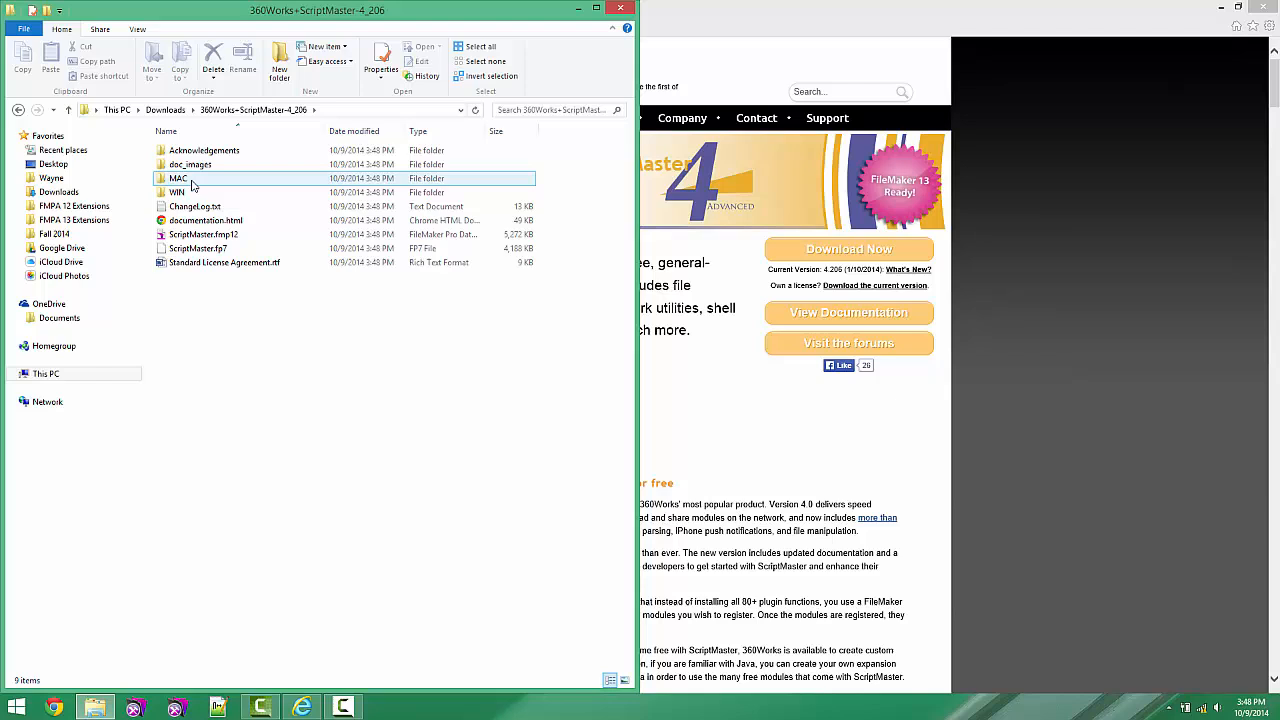
pyautogui.click(177, 192)
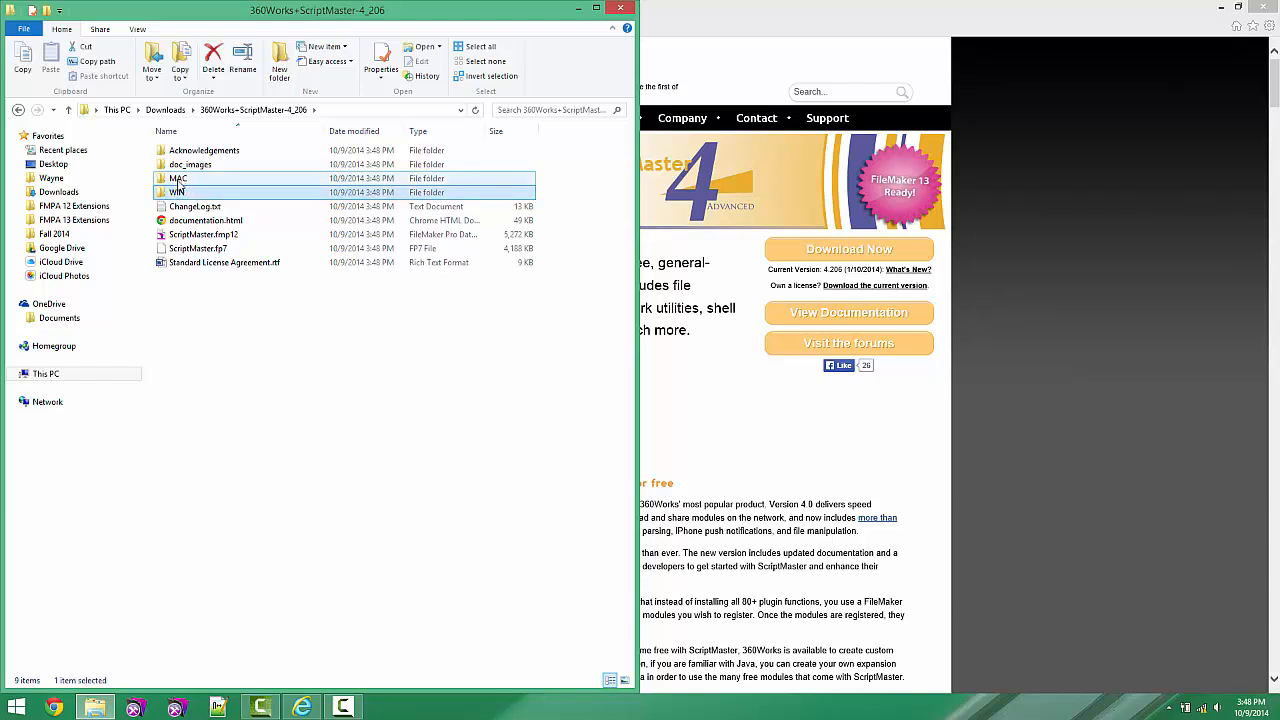
pyautogui.moveTo(177, 192)
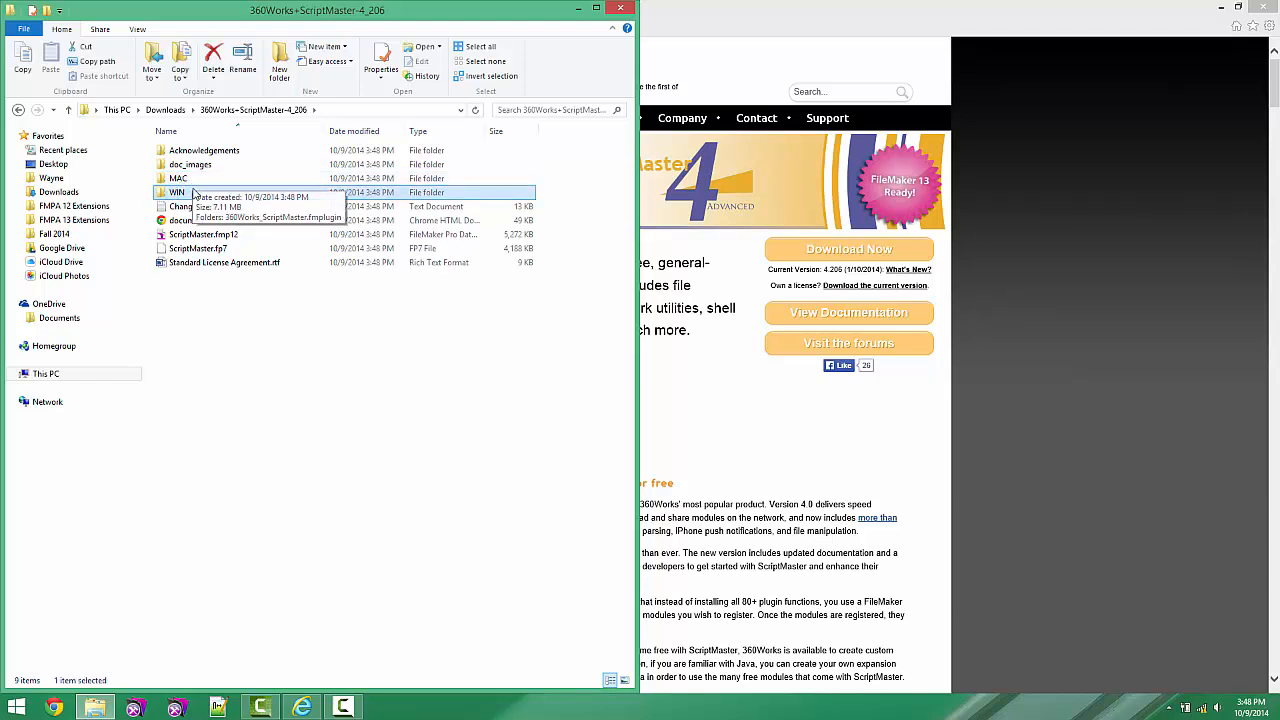
pyautogui.doubleClick(177, 192)
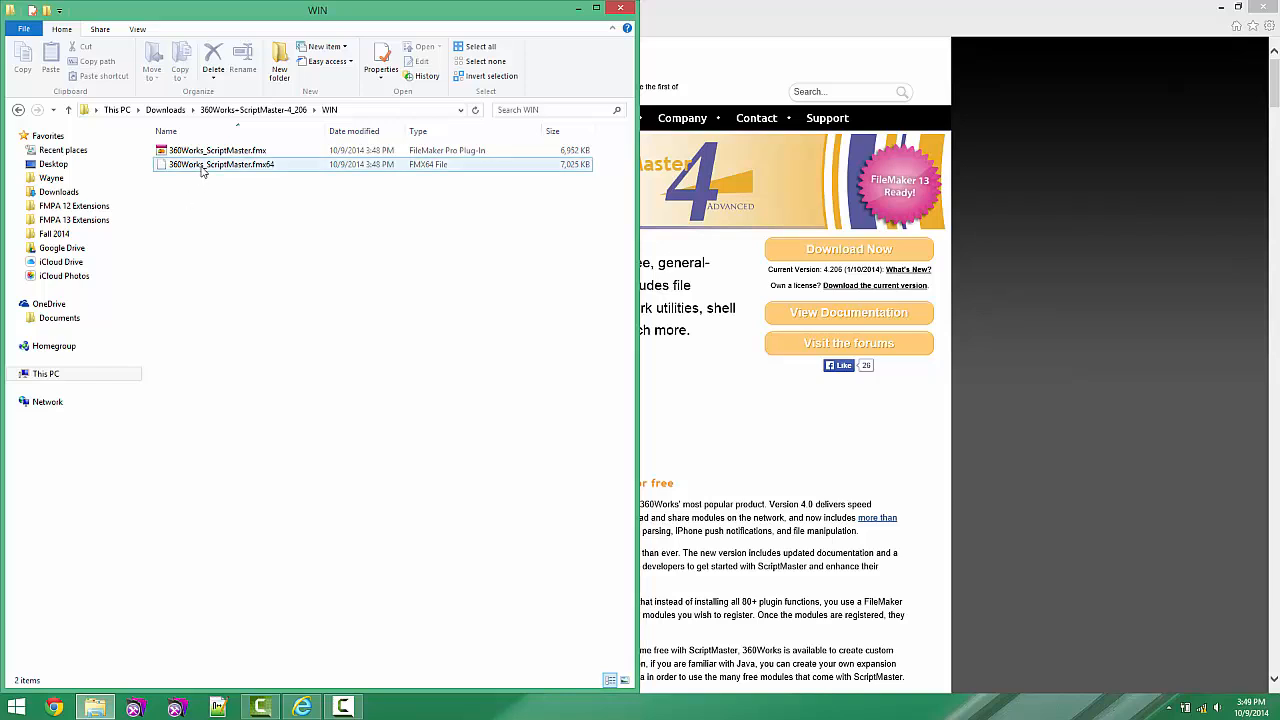
pyautogui.click(216, 150)
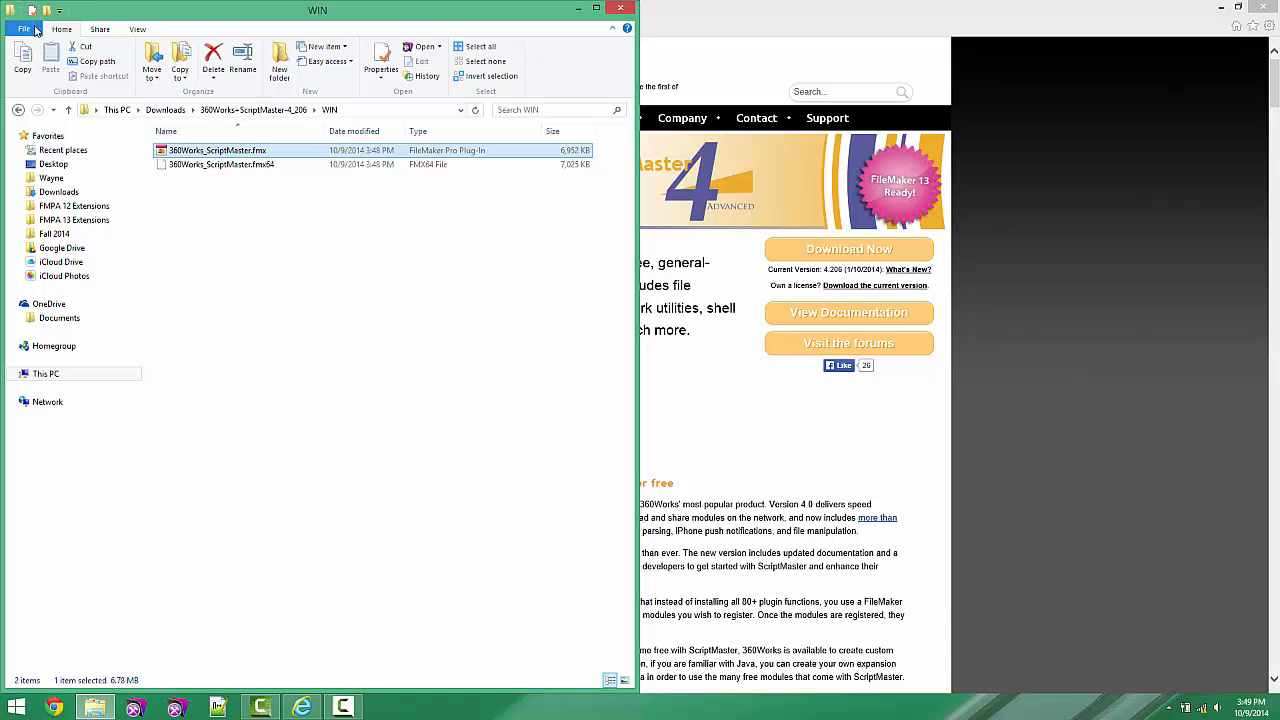
# Open a second Explorer window and browse through Local Disk (C:) to the user folder
pyautogui.click(23, 28)
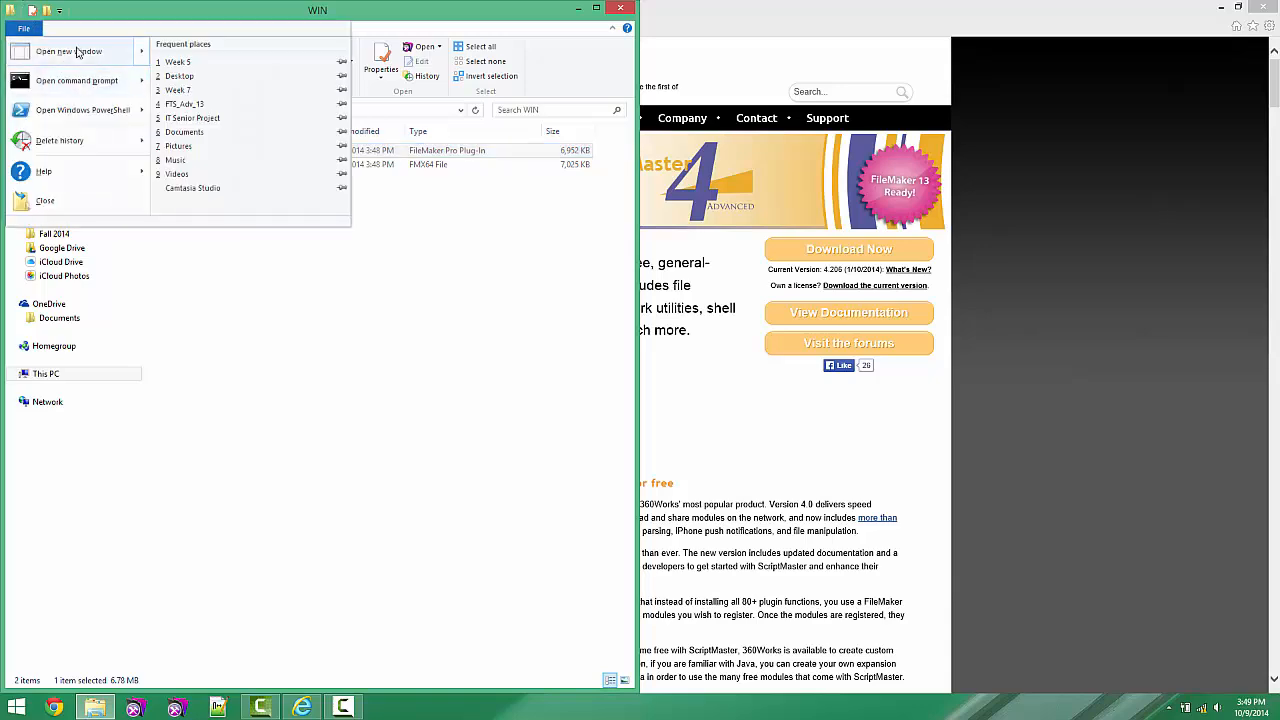
pyautogui.click(68, 51)
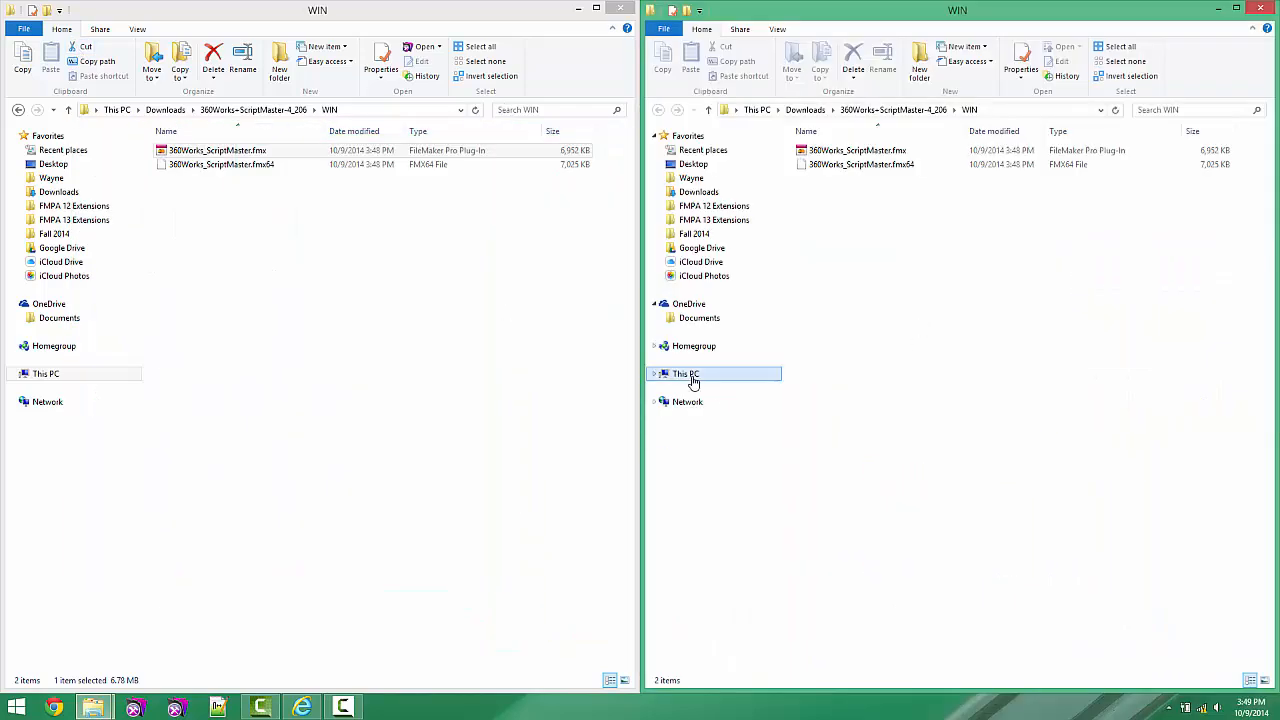
pyautogui.click(686, 373)
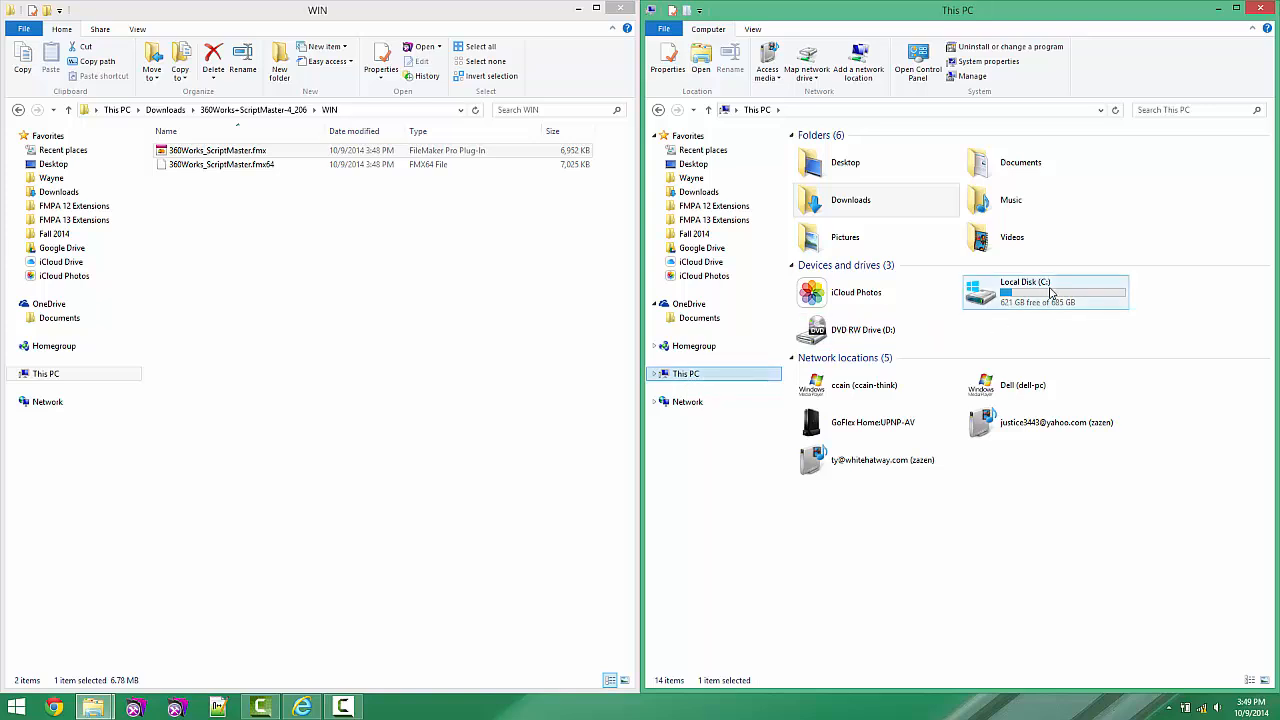
pyautogui.doubleClick(1024, 291)
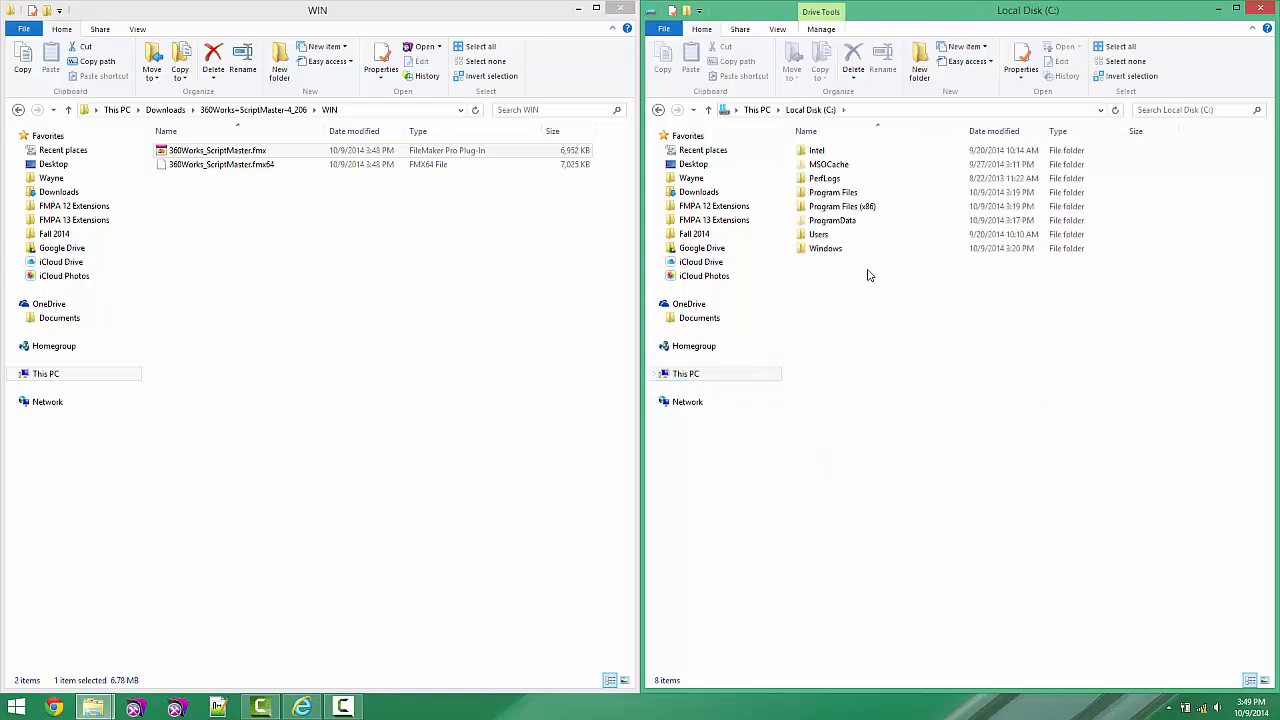
pyautogui.doubleClick(818, 234)
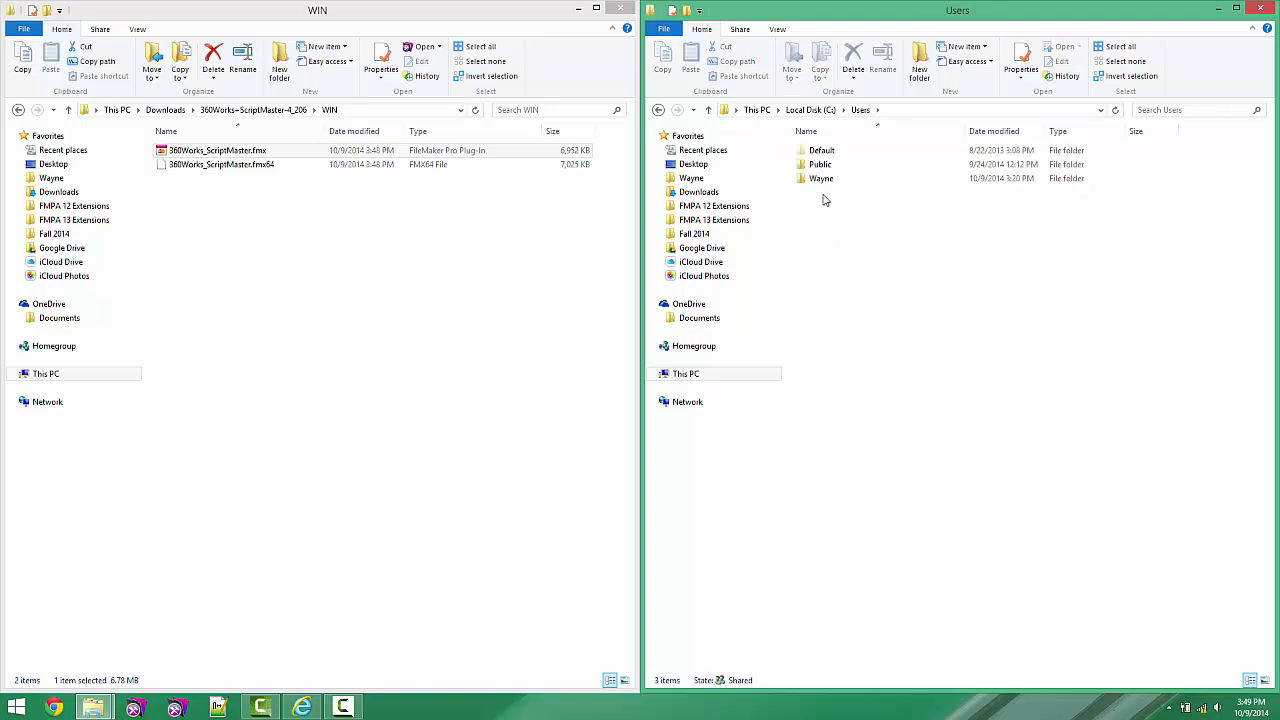
pyautogui.doubleClick(820, 178)
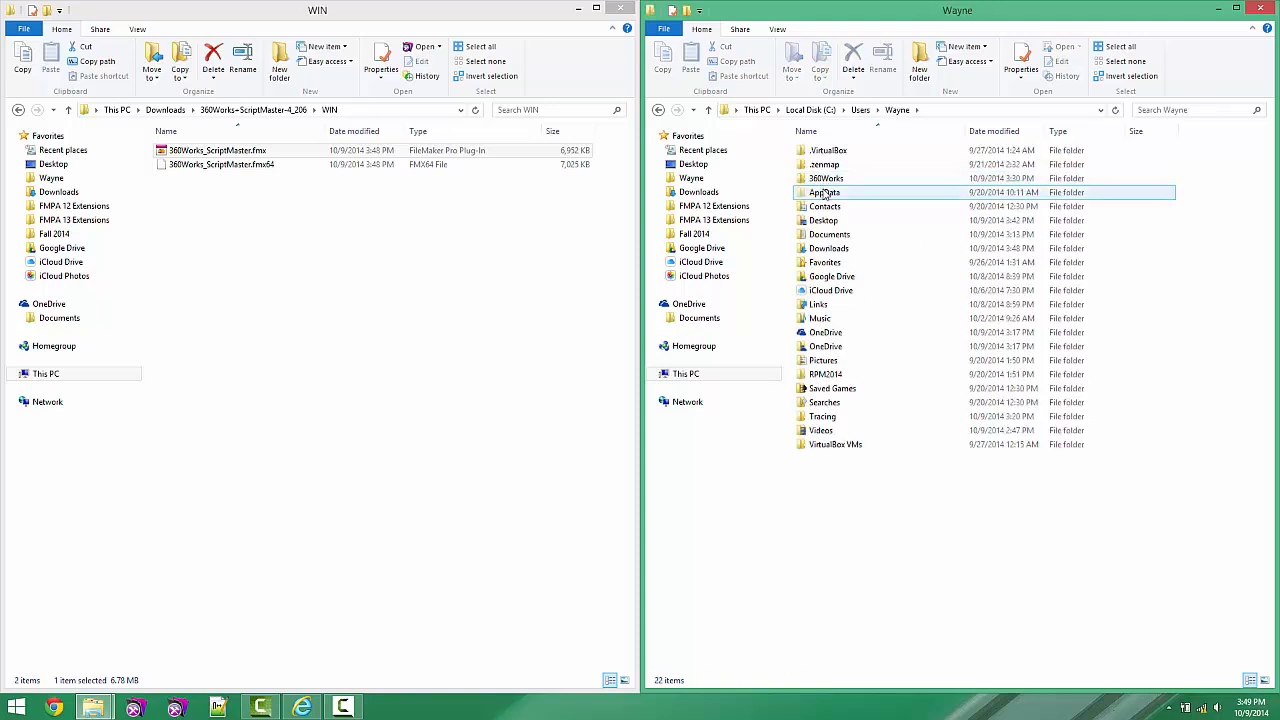
pyautogui.moveTo(862, 204)
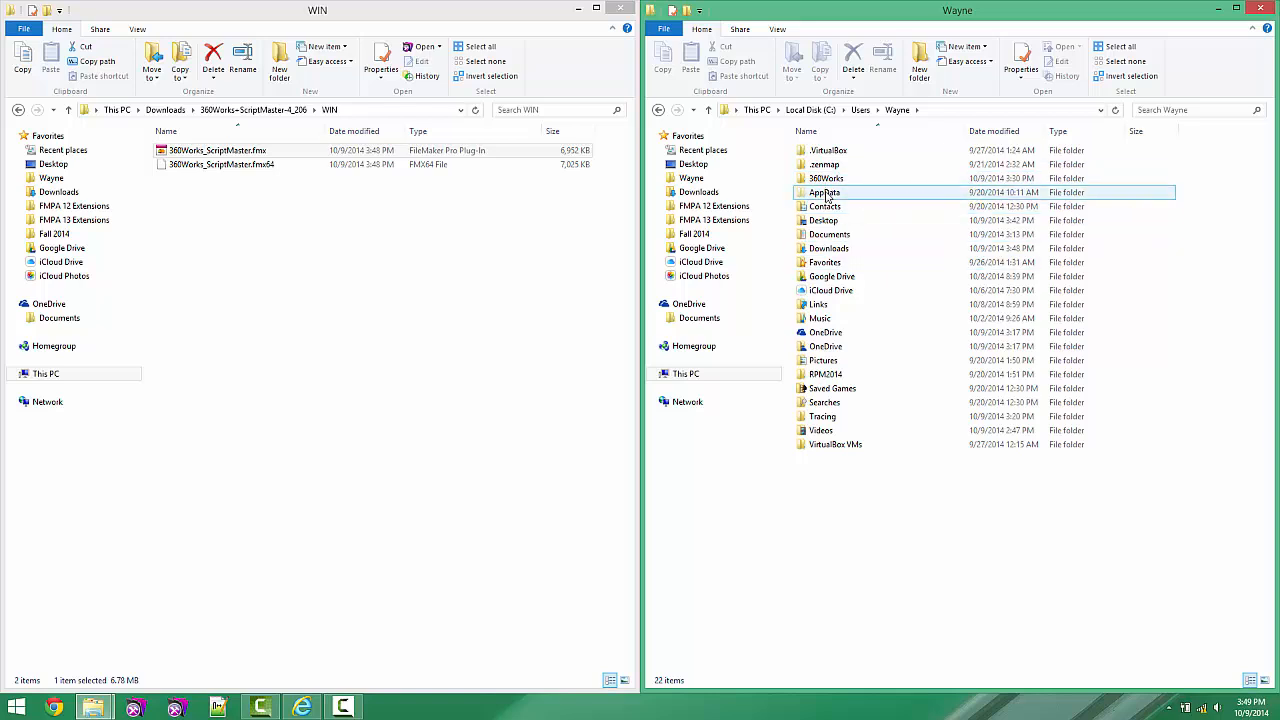
# Turn on Hidden items and select the AppData folder
pyautogui.click(777, 28)
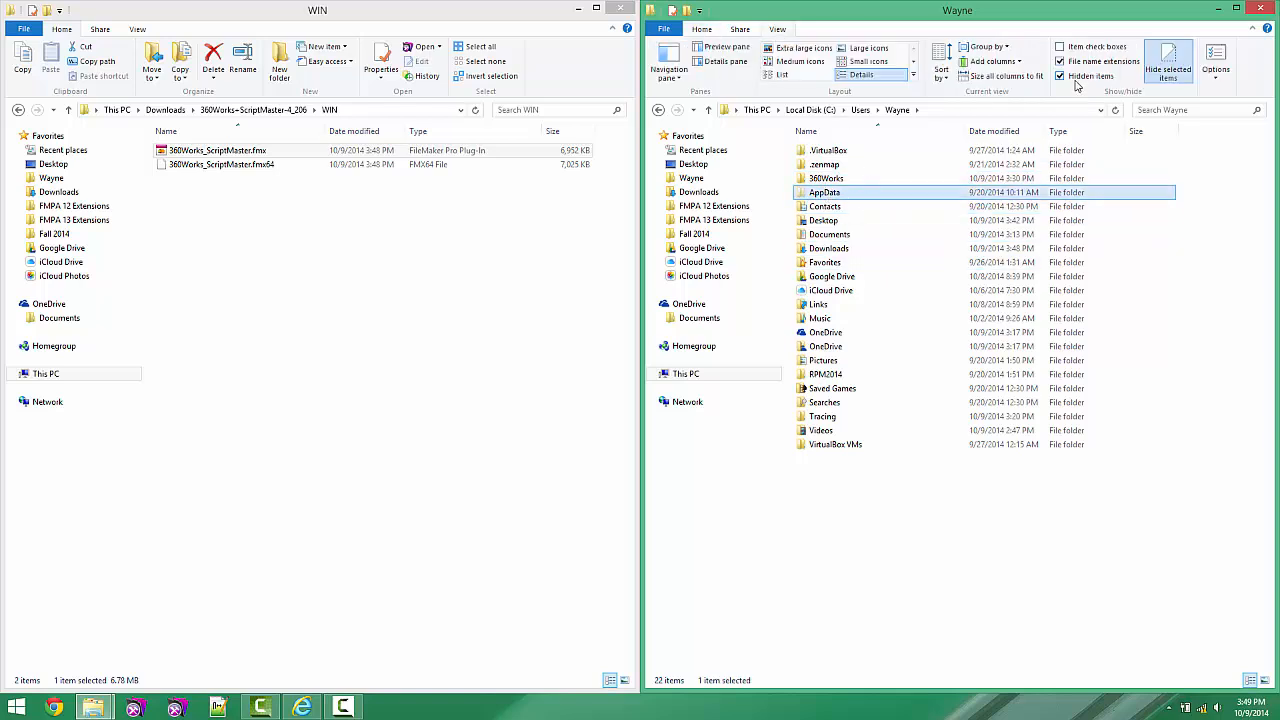
pyautogui.moveTo(1078, 84)
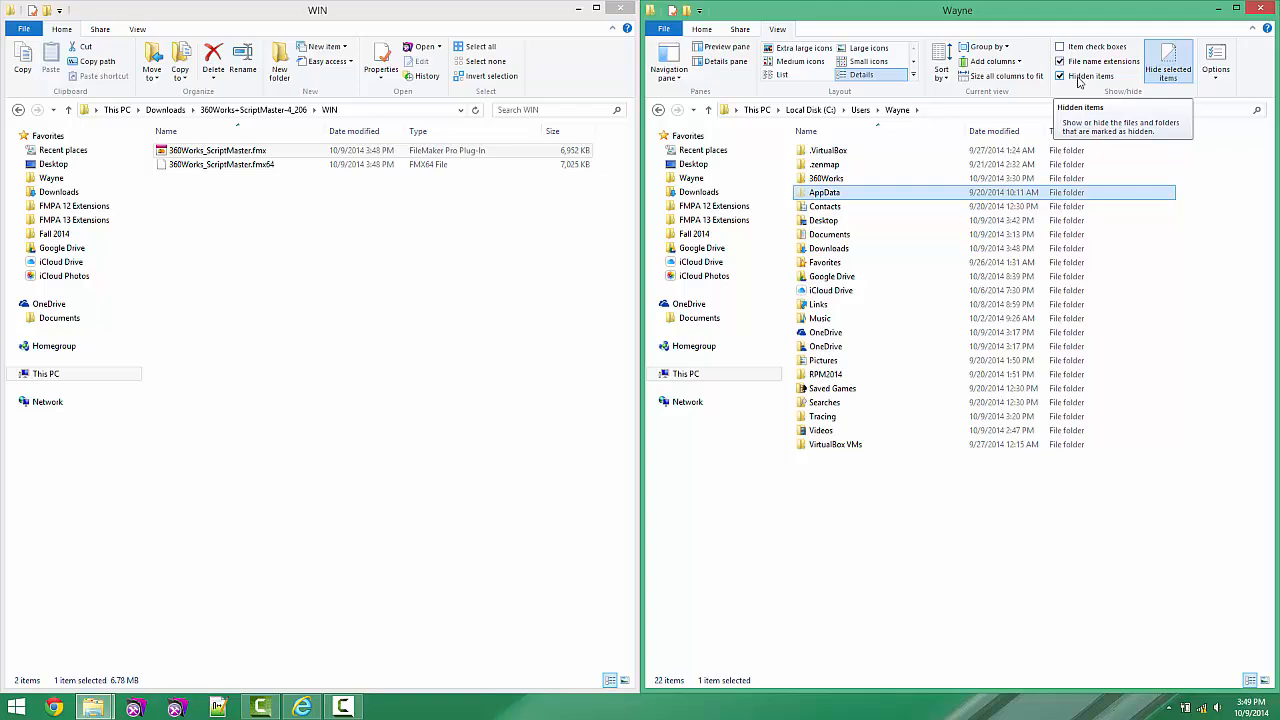
pyautogui.click(1060, 76)
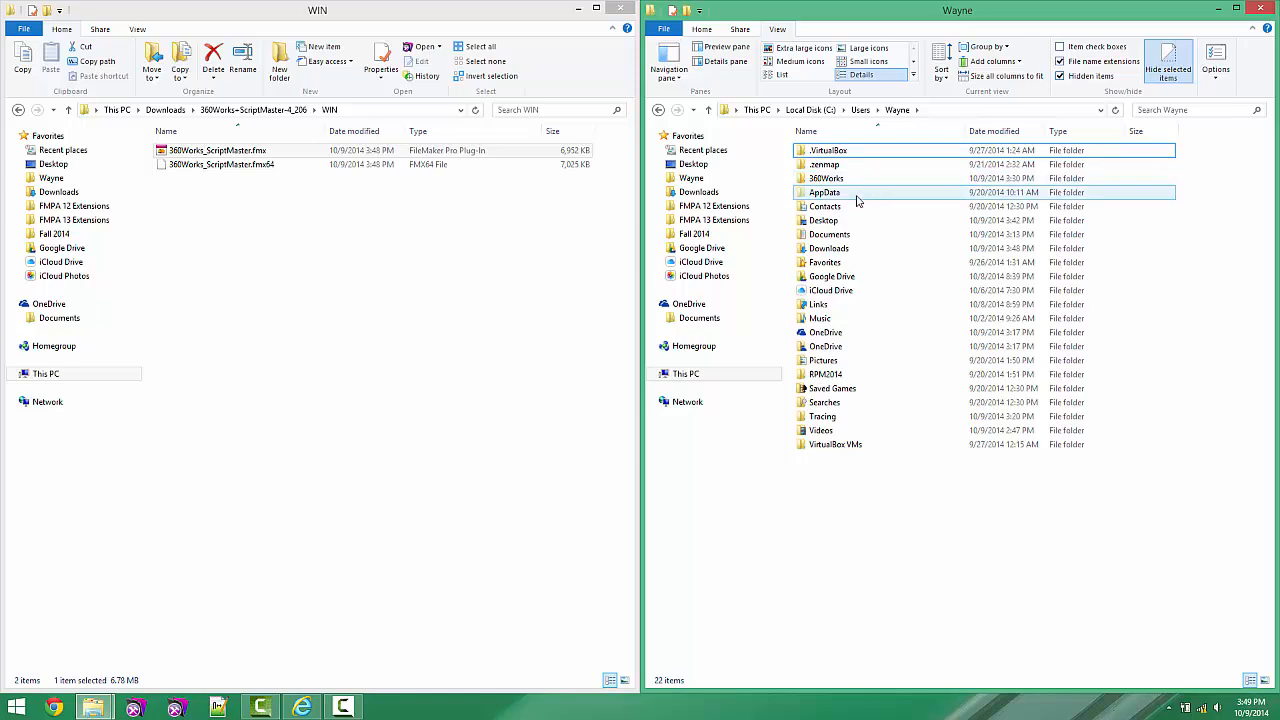
pyautogui.click(825, 192)
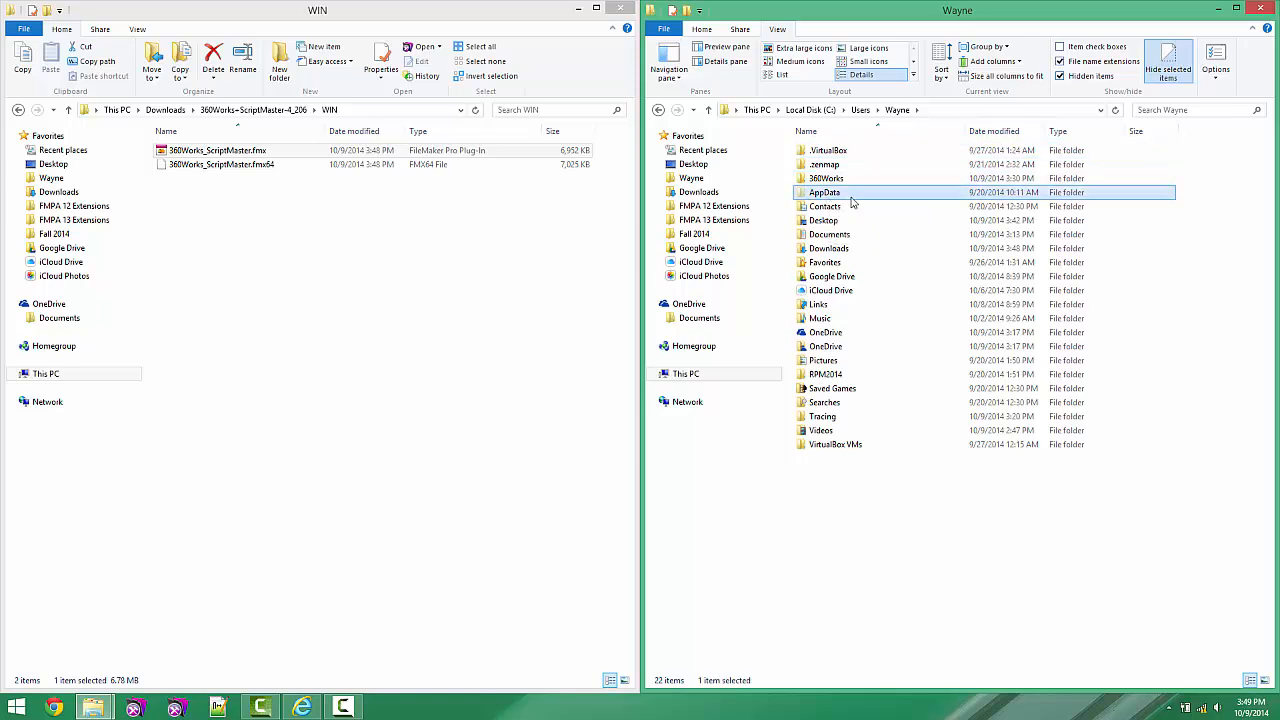
# Browse from AppData into FileMaker Pro Advanced\13.0
pyautogui.doubleClick(824, 192)
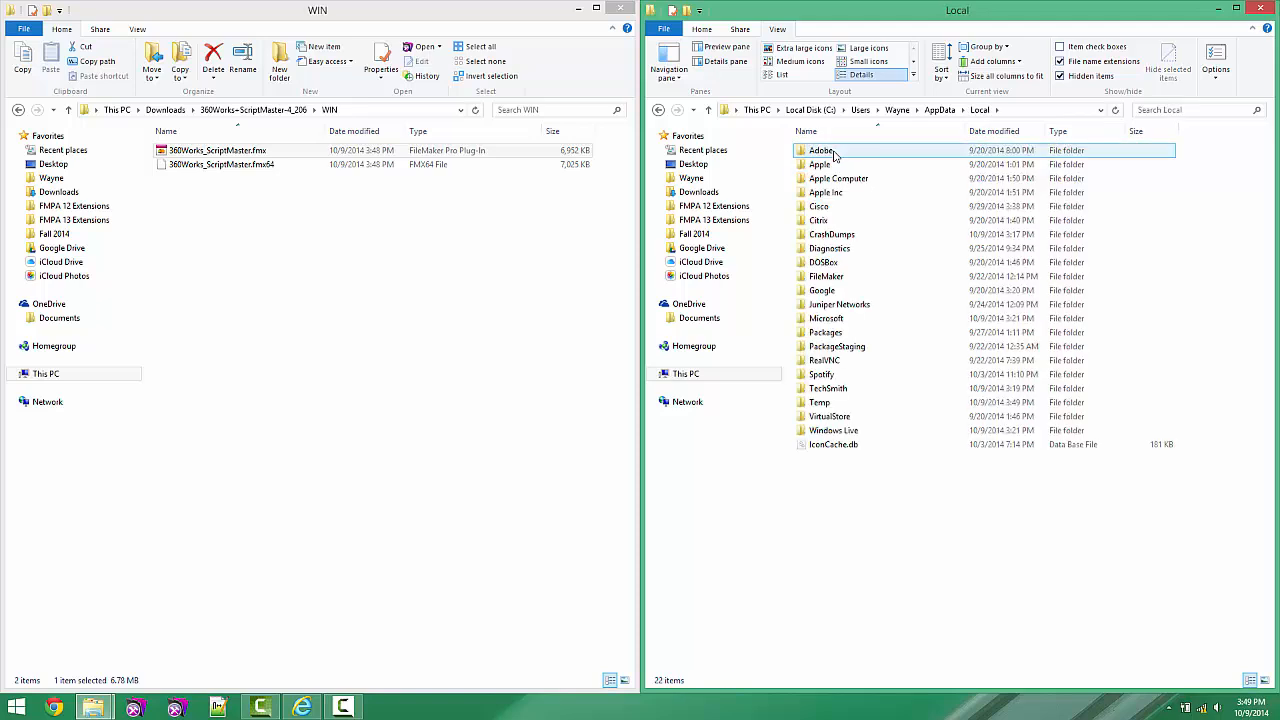
pyautogui.doubleClick(826, 276)
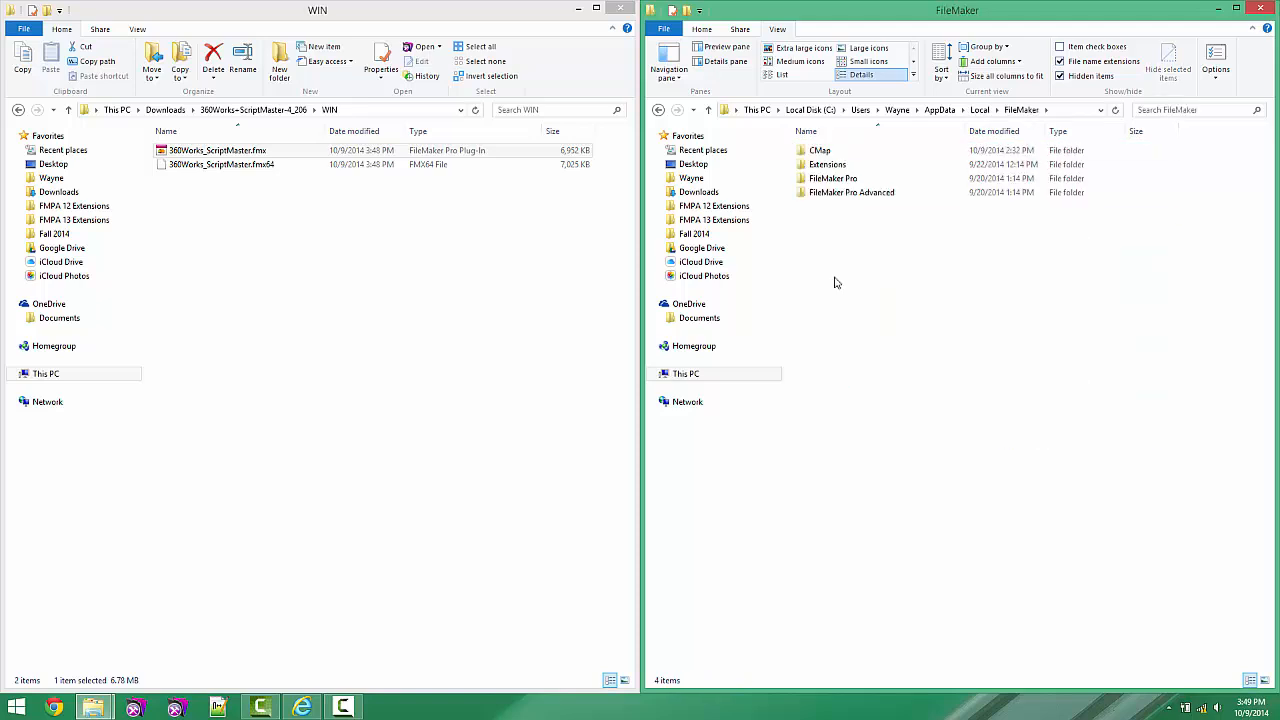
pyautogui.click(833, 178)
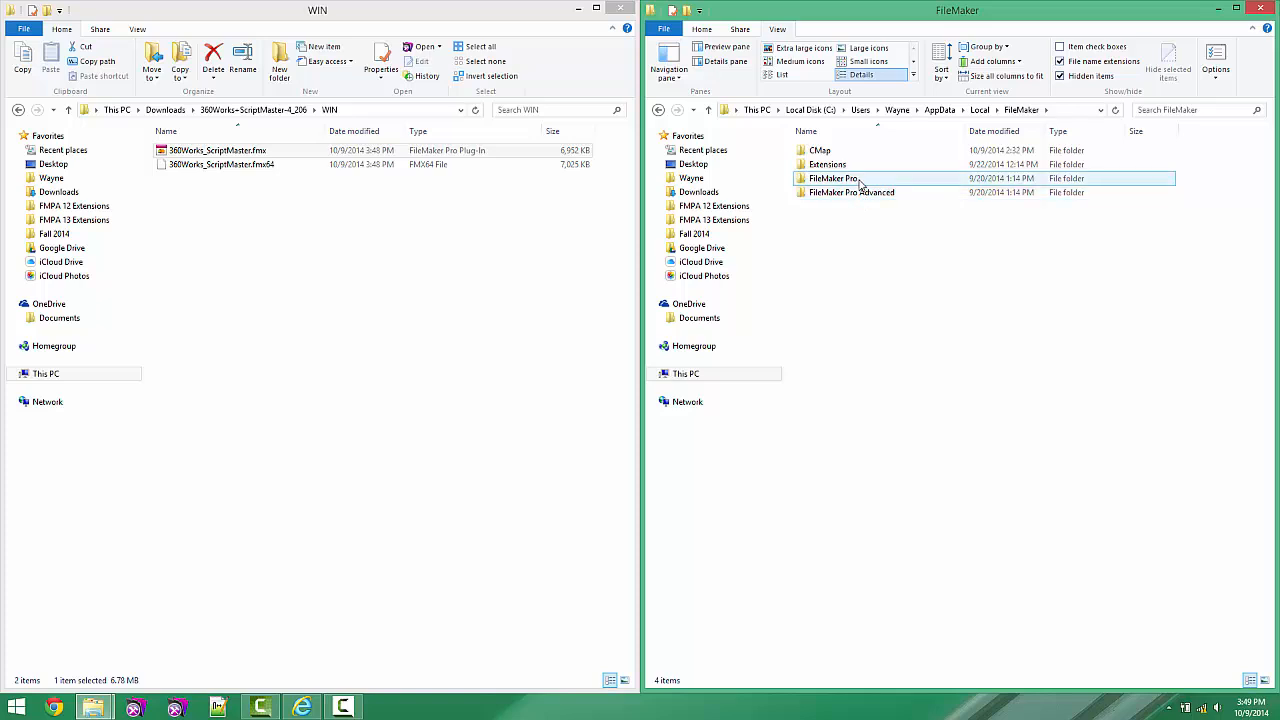
pyautogui.doubleClick(851, 192)
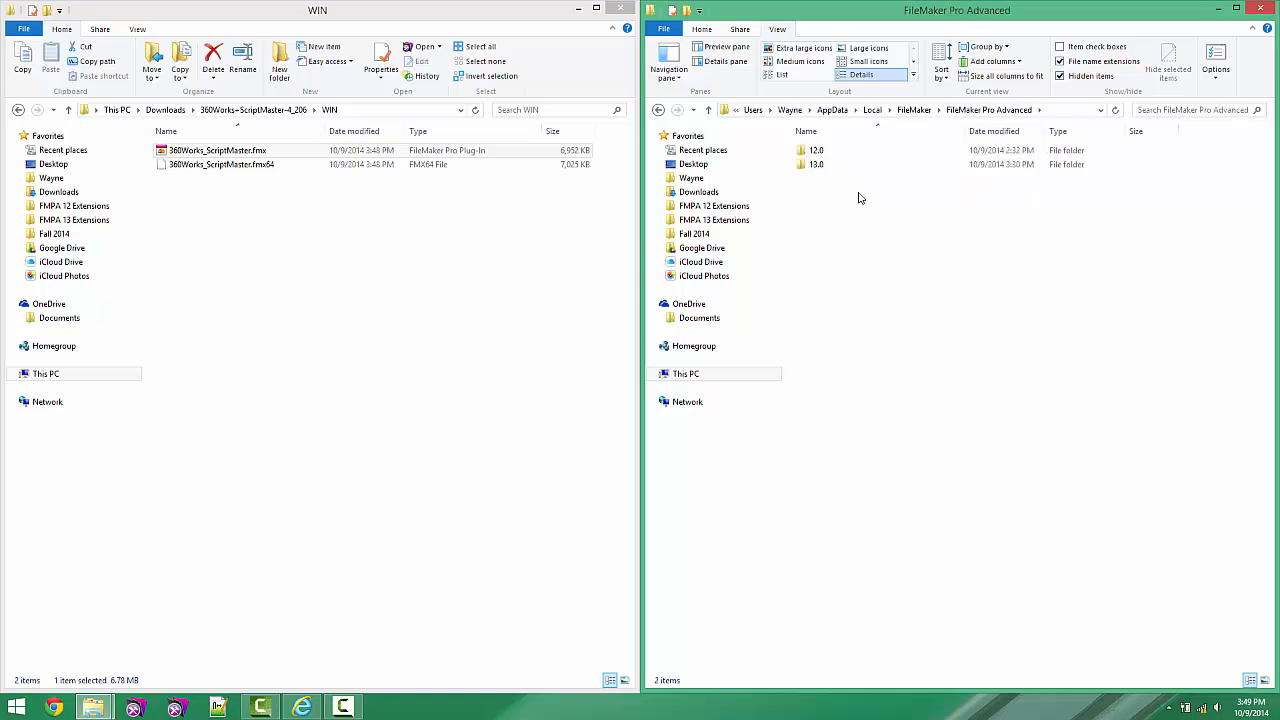
pyautogui.click(815, 164)
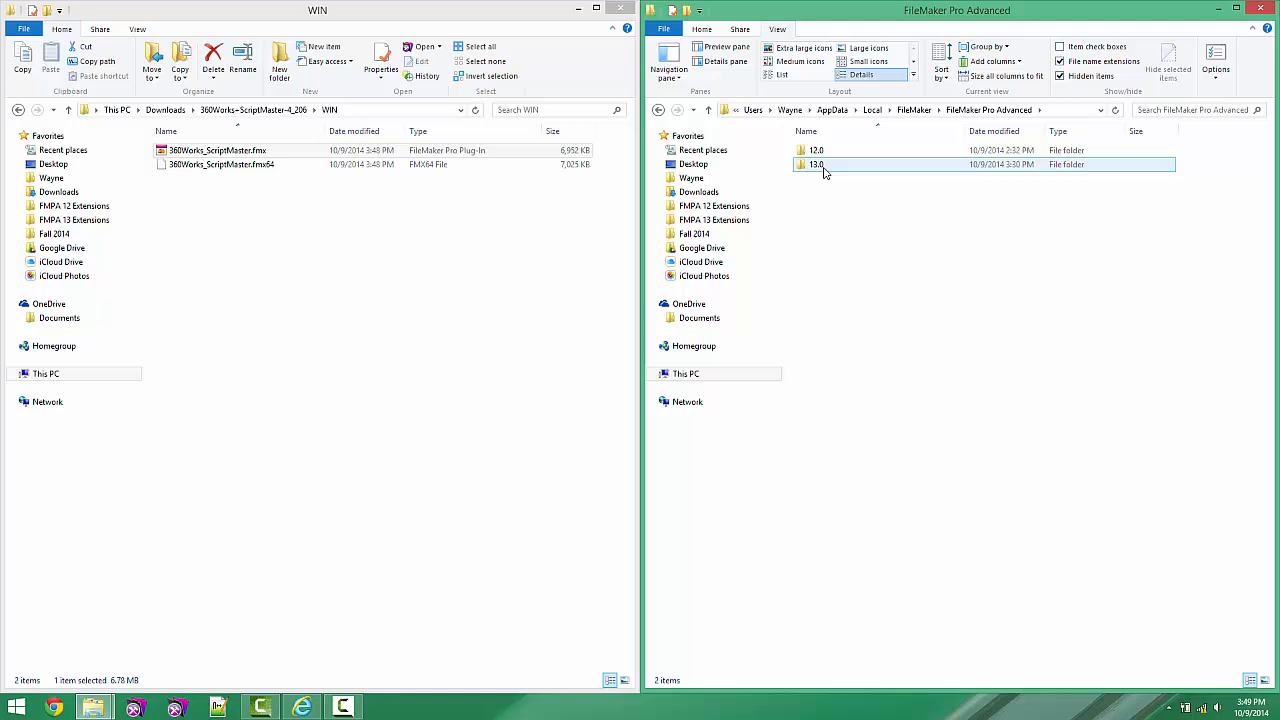
pyautogui.doubleClick(817, 164)
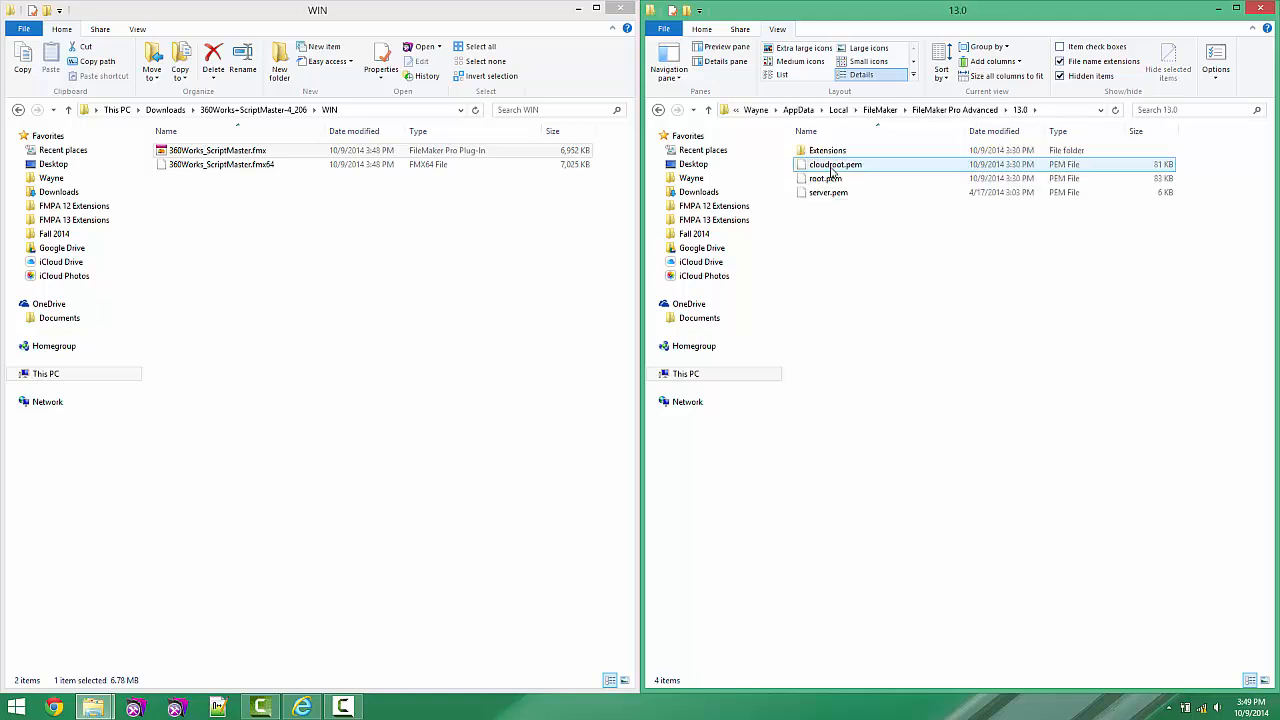
pyautogui.click(827, 150)
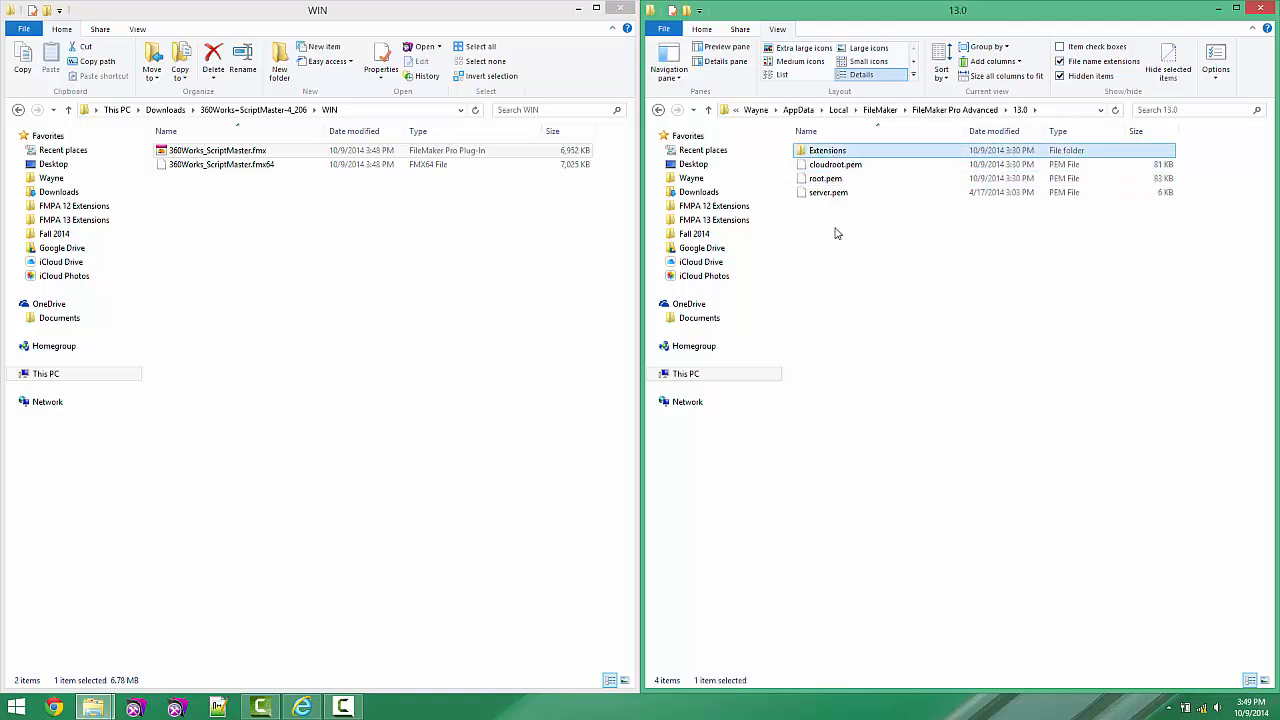
# Create a new folder named Extensions inside 13.0
pyautogui.rightClick(837, 233)
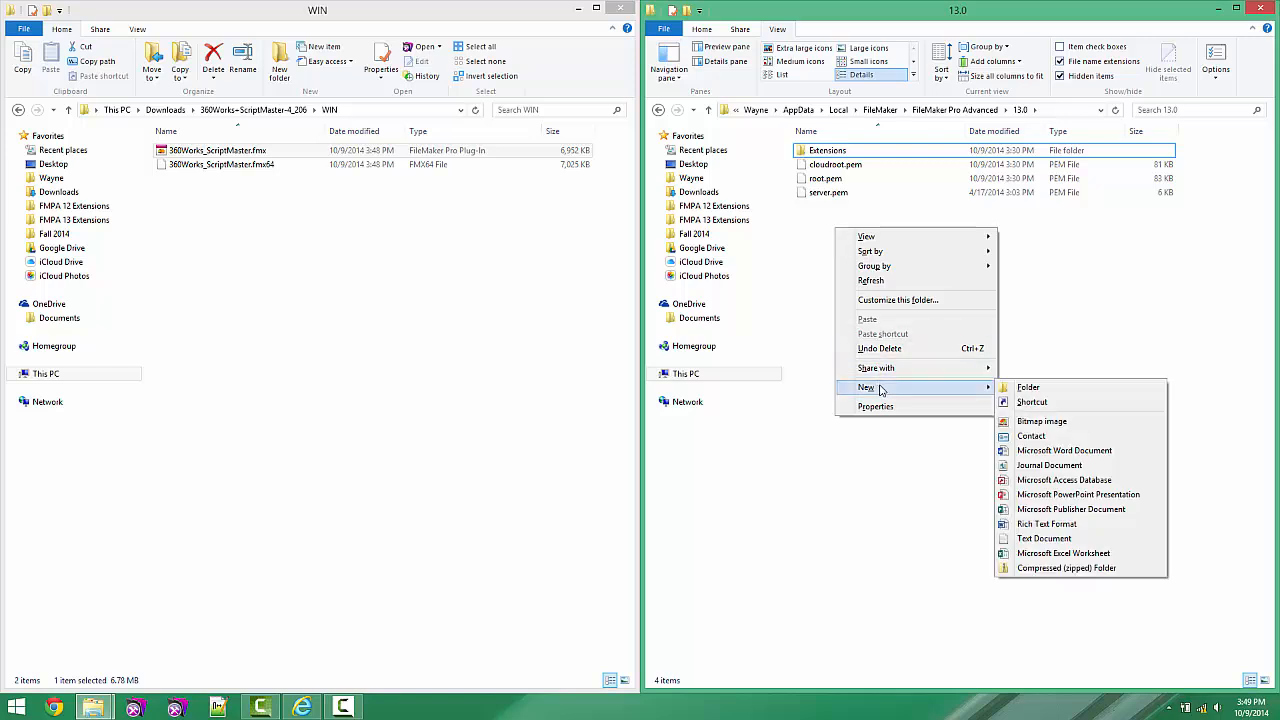
pyautogui.click(1027, 387)
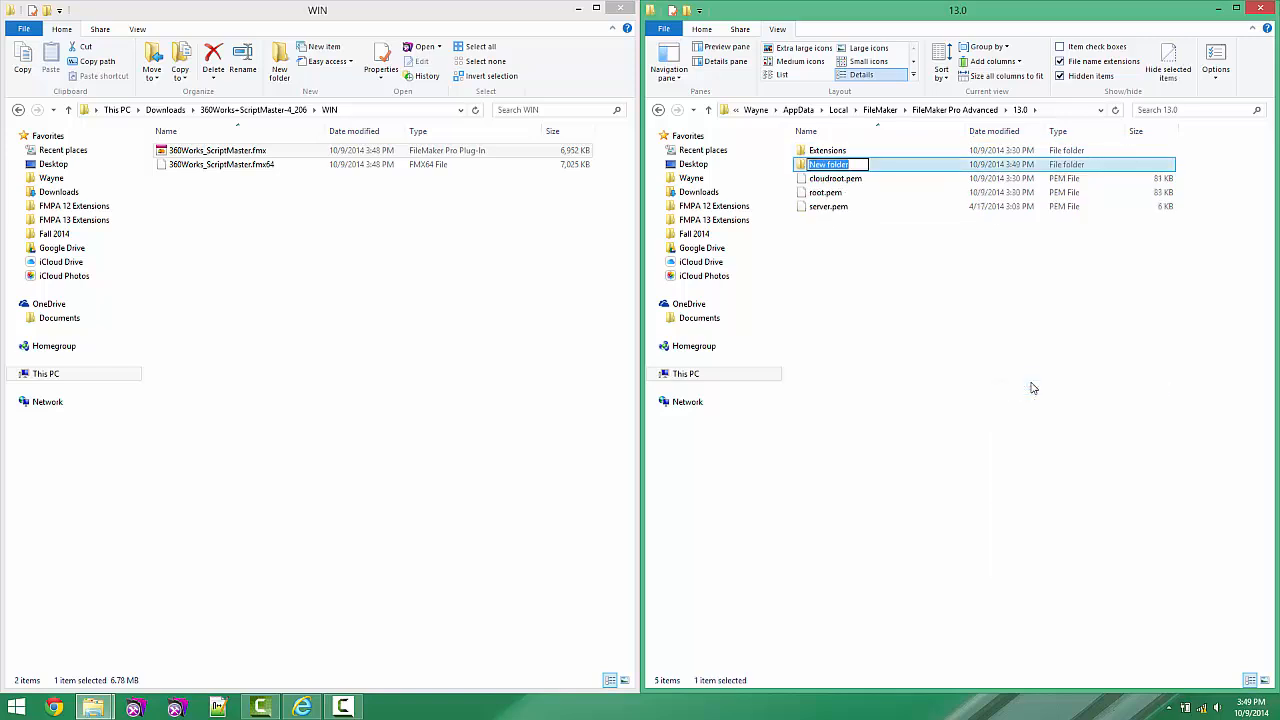
pyautogui.write('Extensions')
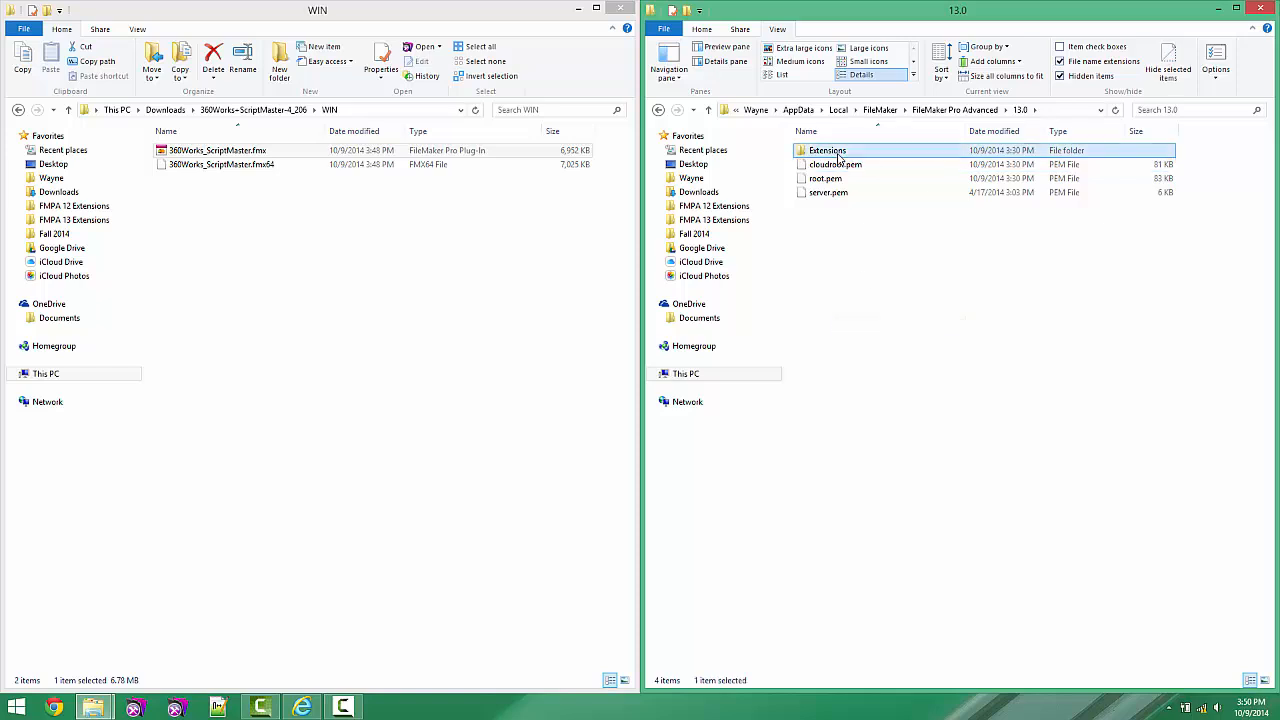
# Move 360Works_ScriptMaster.fmx into Extensions, replacing the existing copy
pyautogui.doubleClick(827, 150)
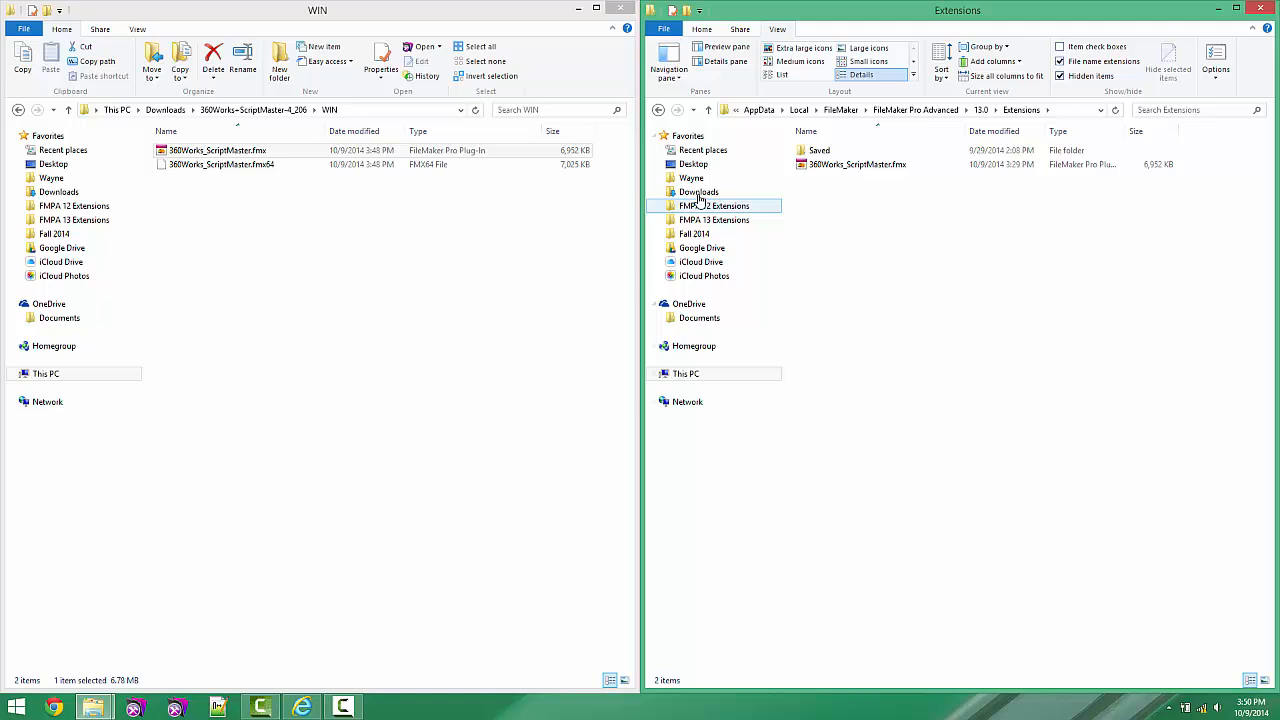
pyautogui.click(216, 150)
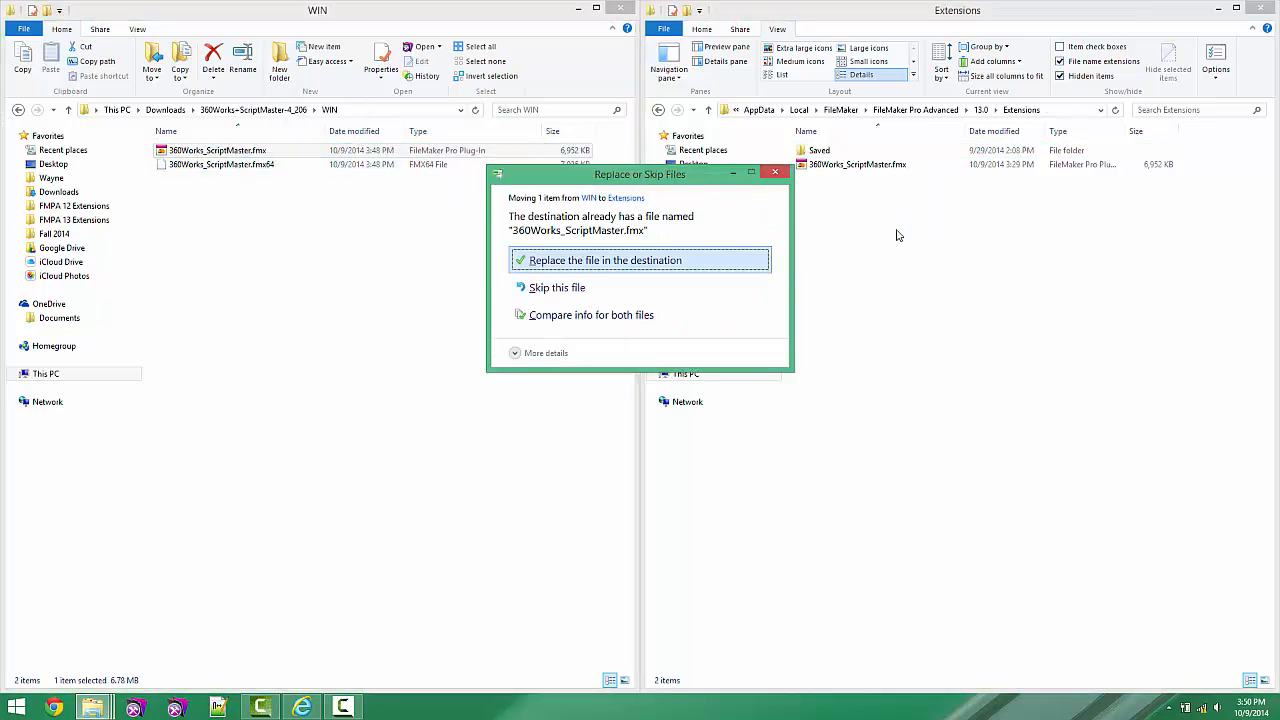
pyautogui.click(604, 260)
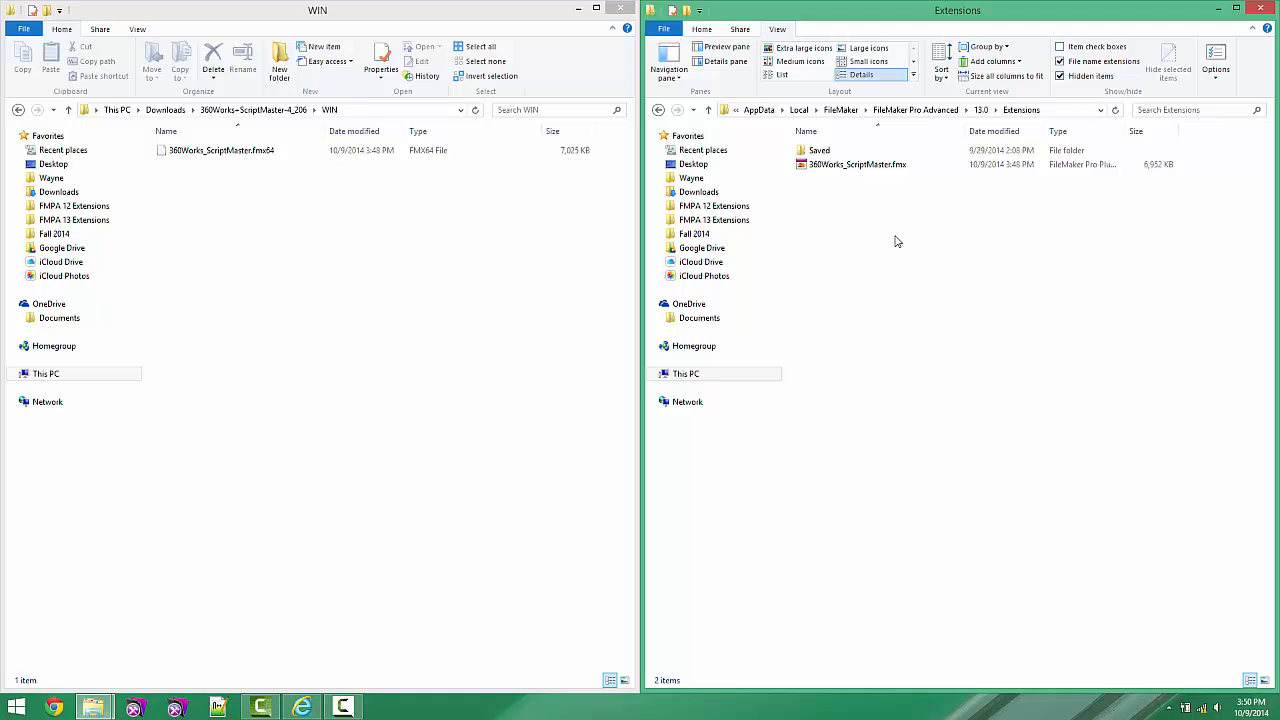
pyautogui.moveTo(170, 671)
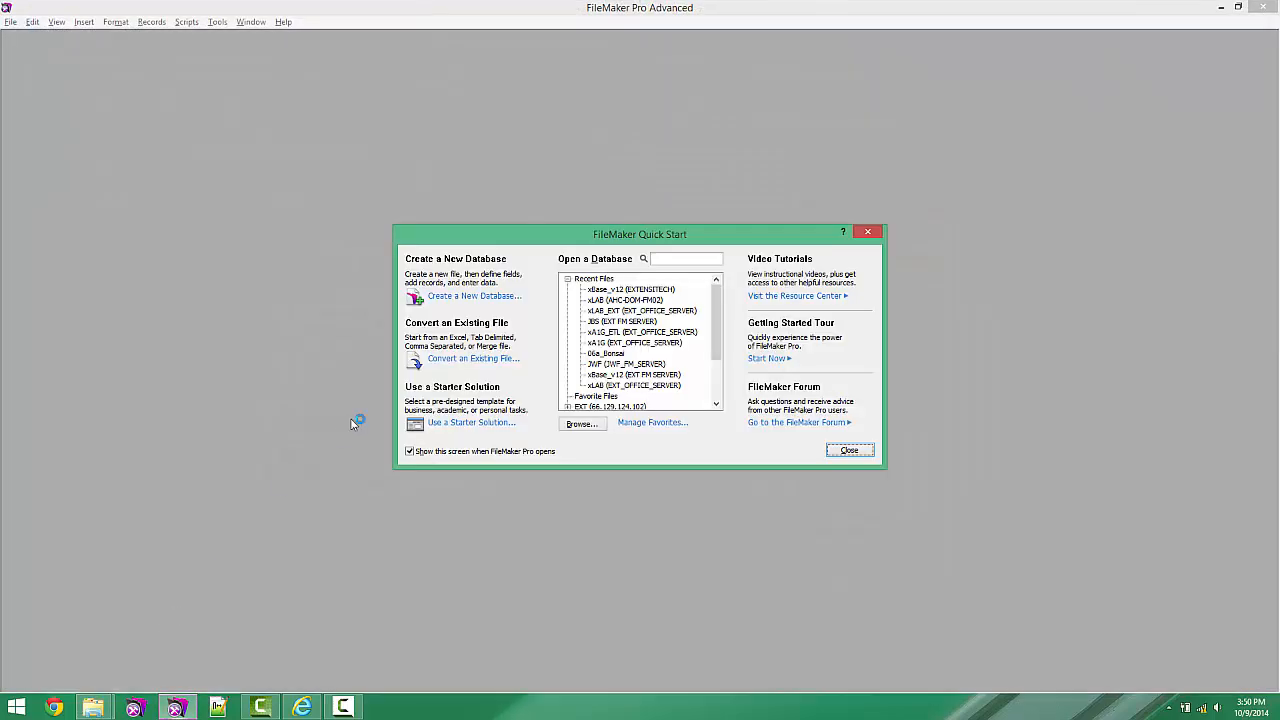
# Verify 360Works ScriptMaster is ticked under Preferences > Plug-Ins, then return to Downloads
pyautogui.click(33, 22)
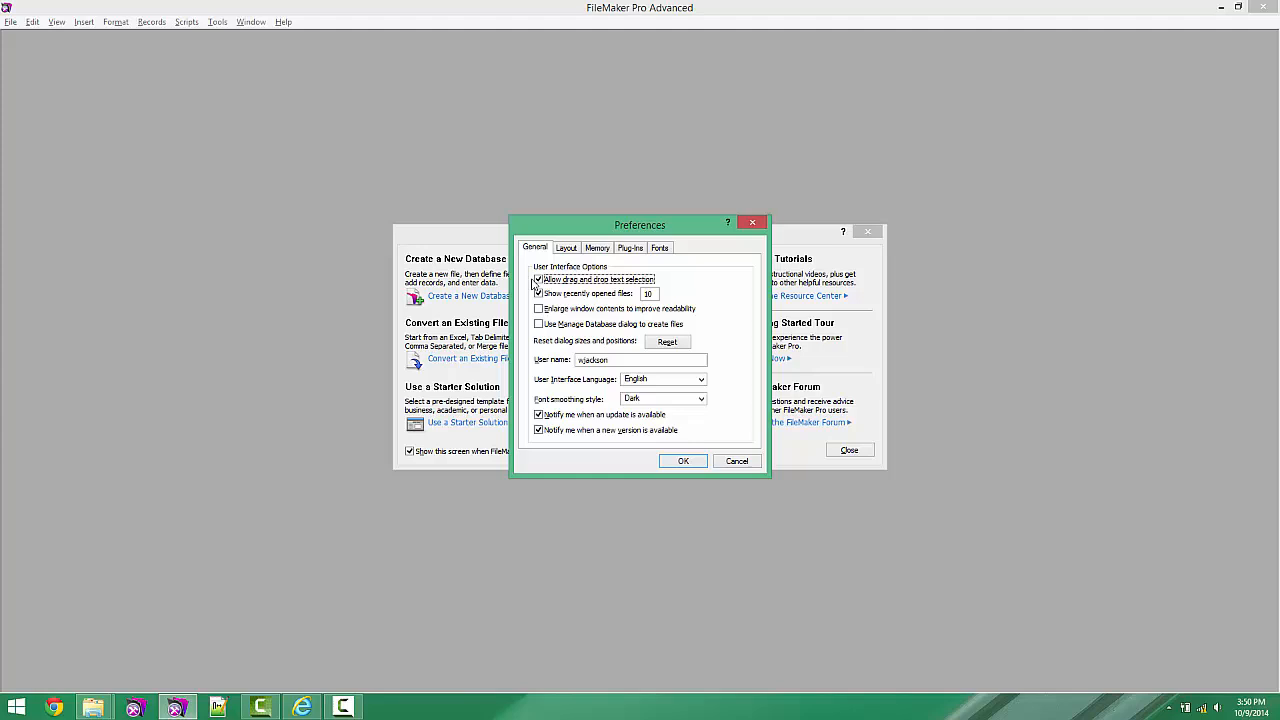
pyautogui.click(629, 247)
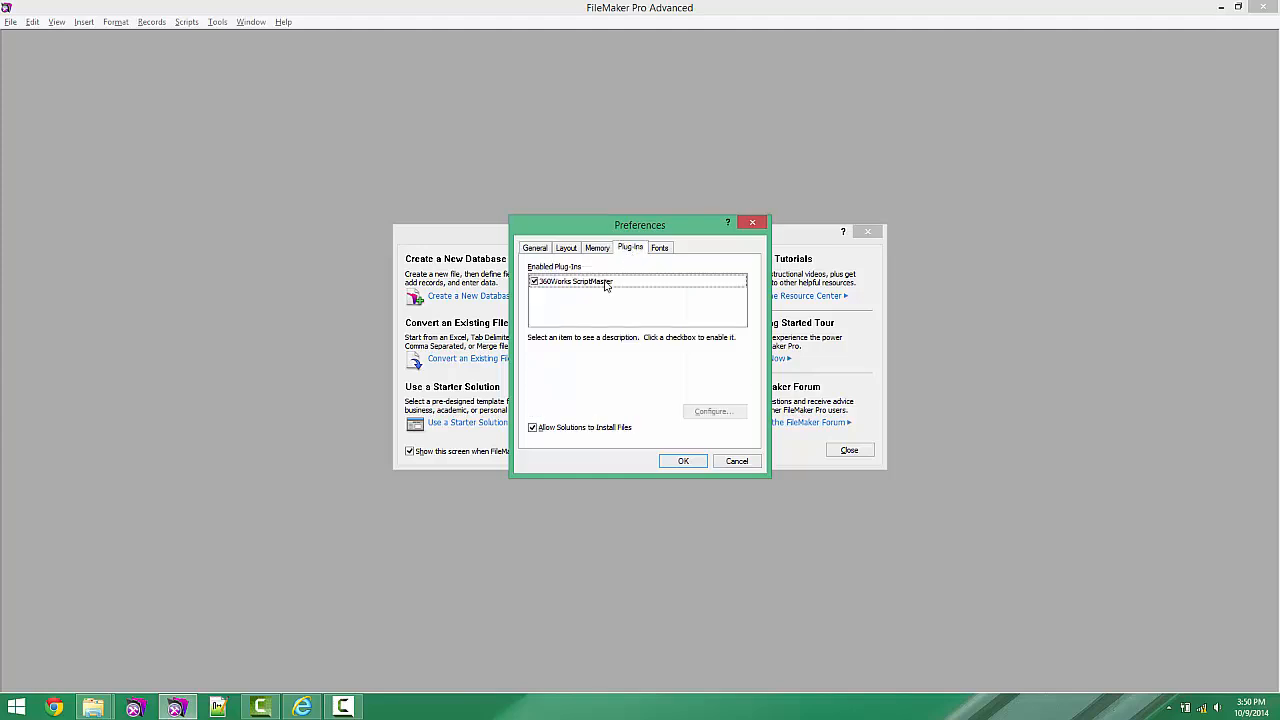
pyautogui.click(575, 281)
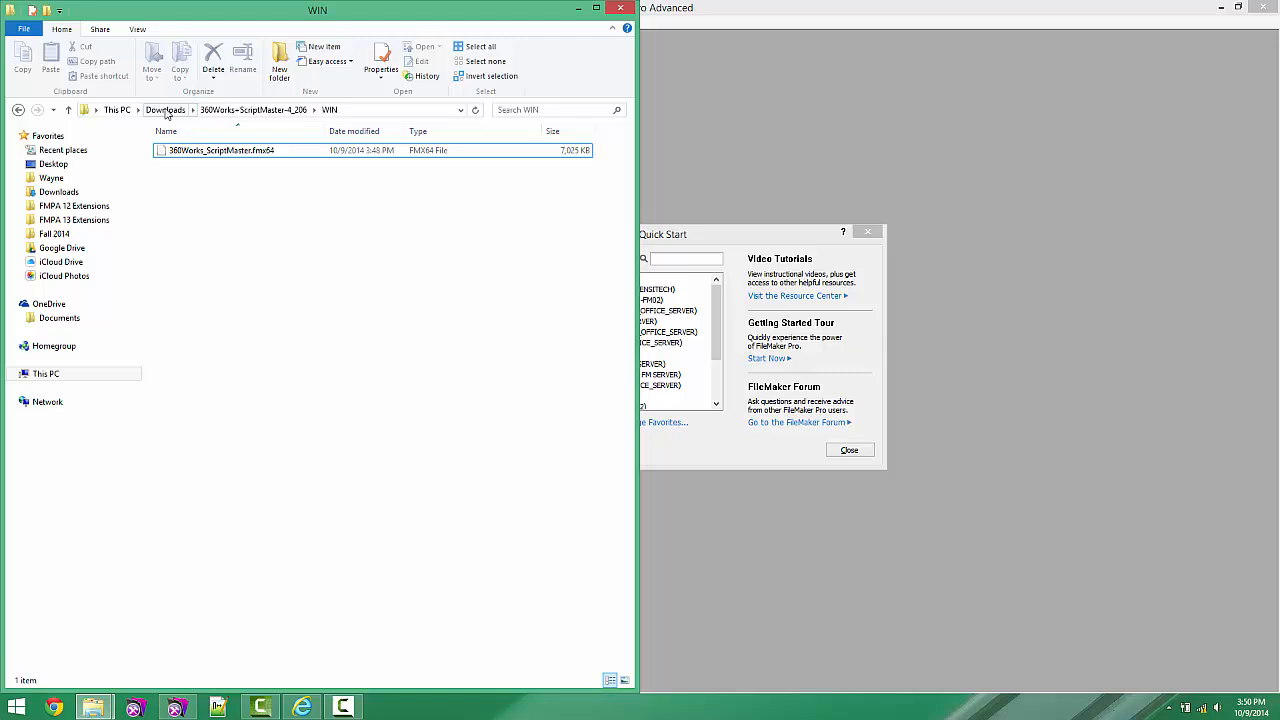
pyautogui.rightClick(185, 165)
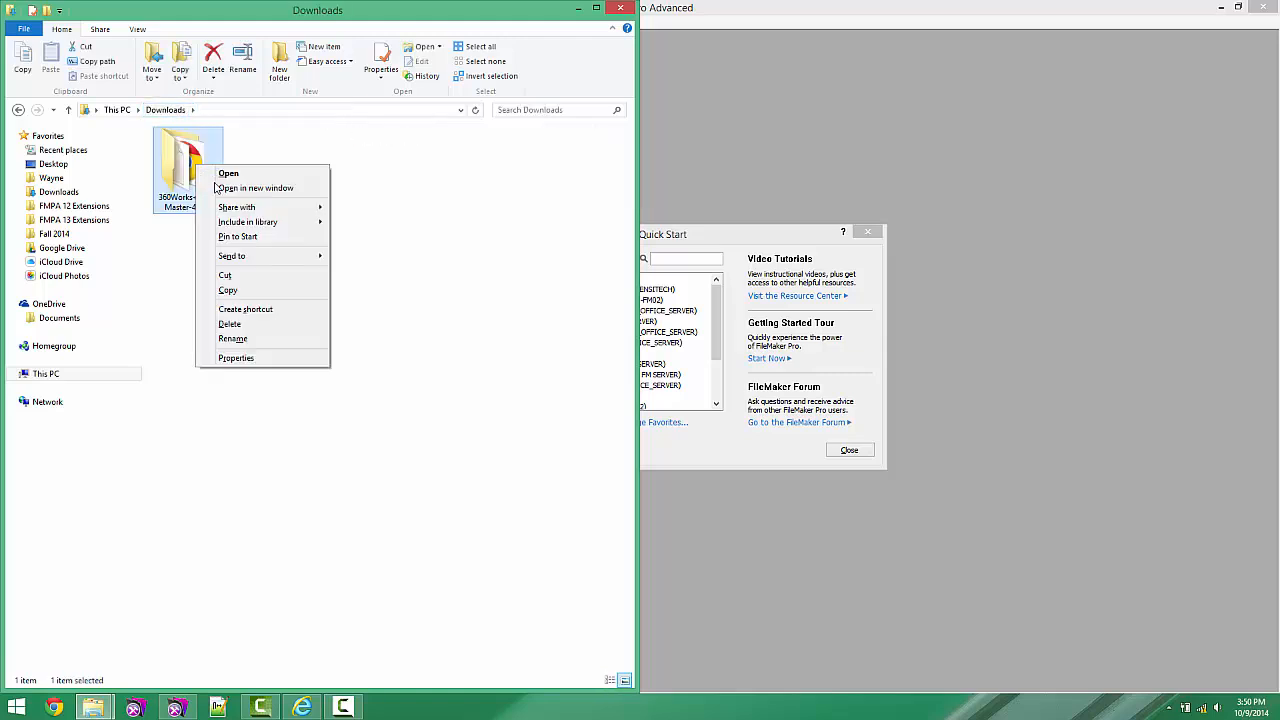